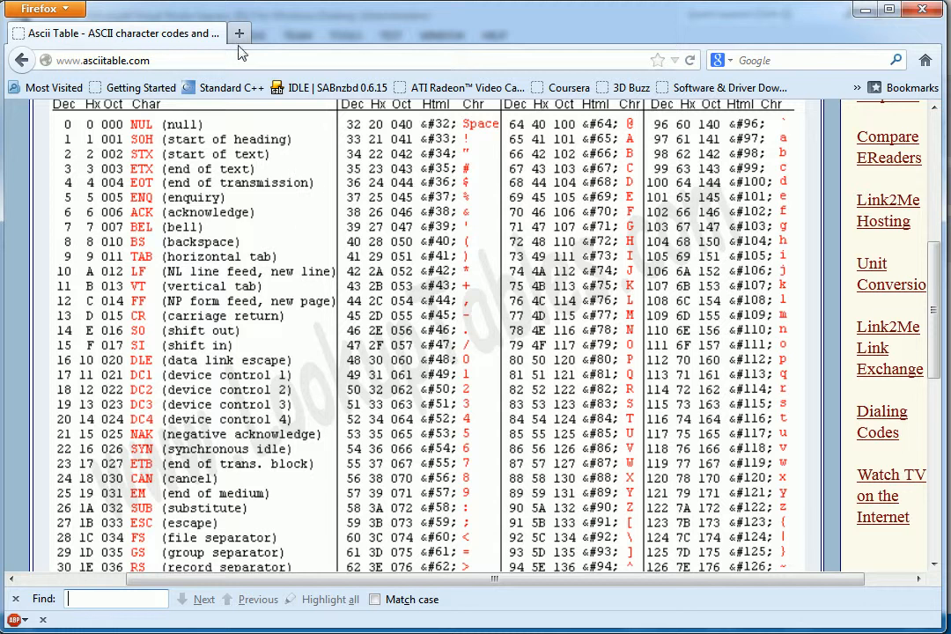
# Open a second tab and load amazon.com/ in it.
pyautogui.click(239, 33)
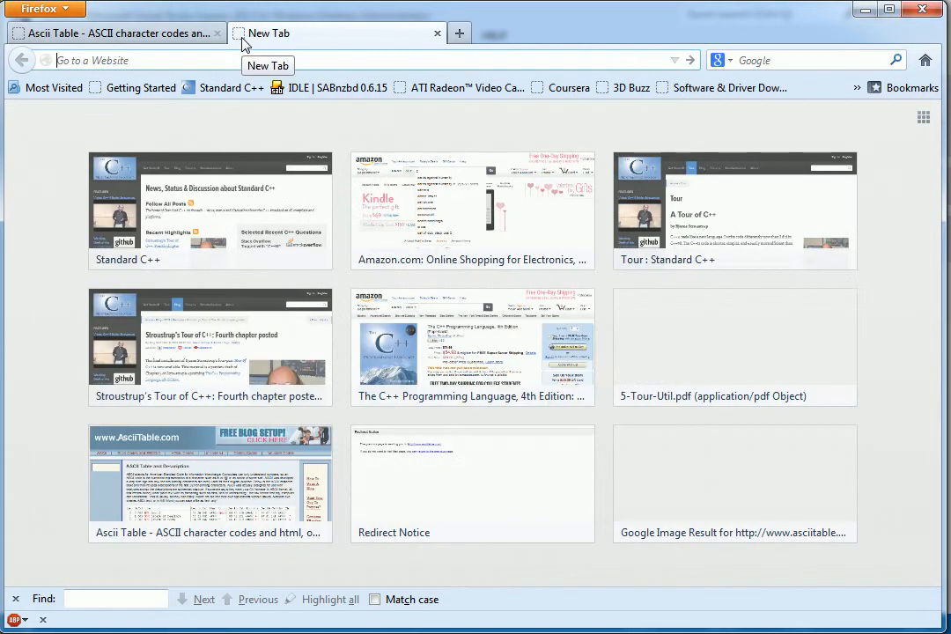
pyautogui.write('amazon.com/')
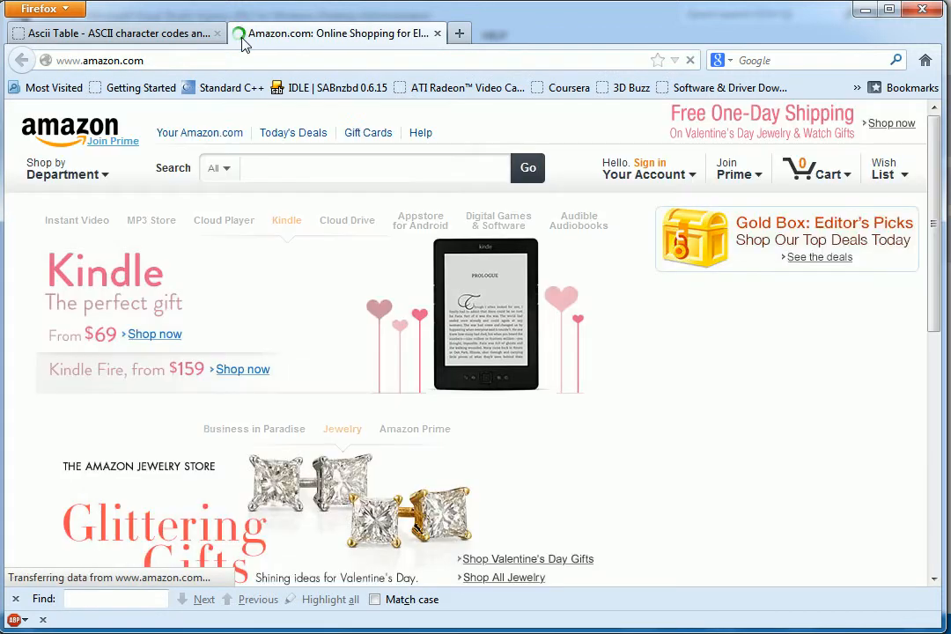
# Search Amazon for 'the c++ standard library' and open Josuttis's 2nd Edition listing.
pyautogui.click(378, 168)
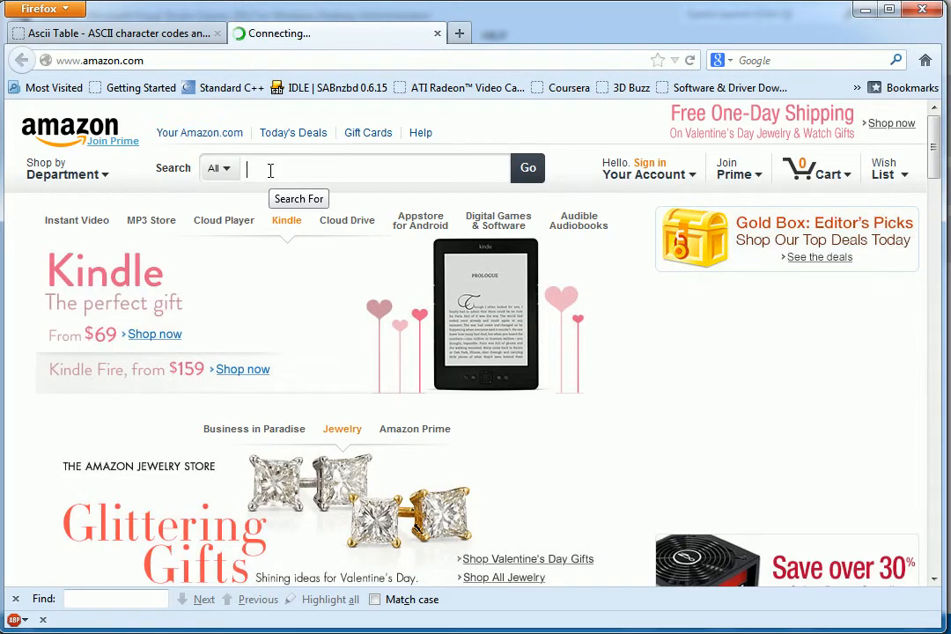
pyautogui.write('the')
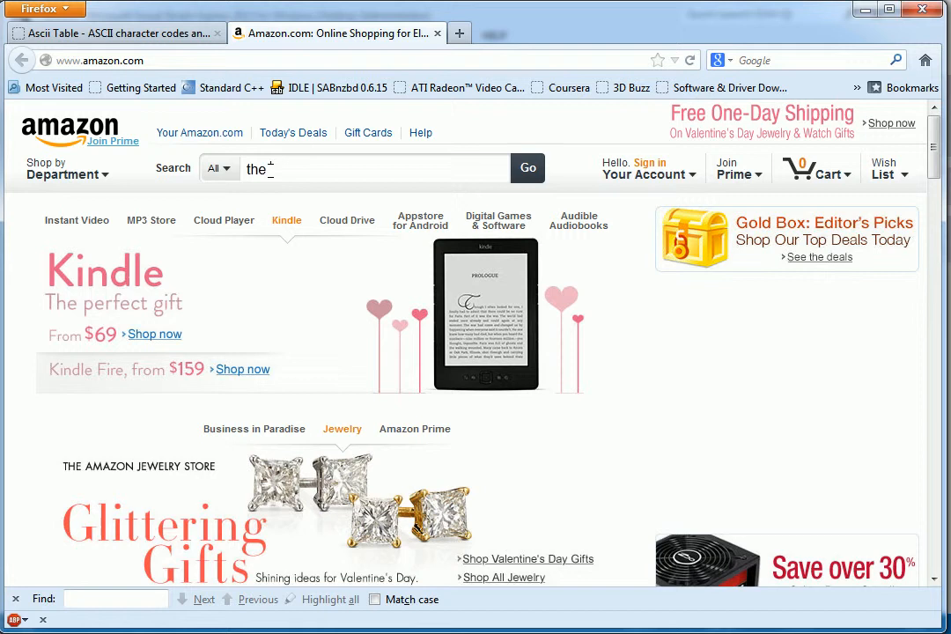
pyautogui.write('c++')
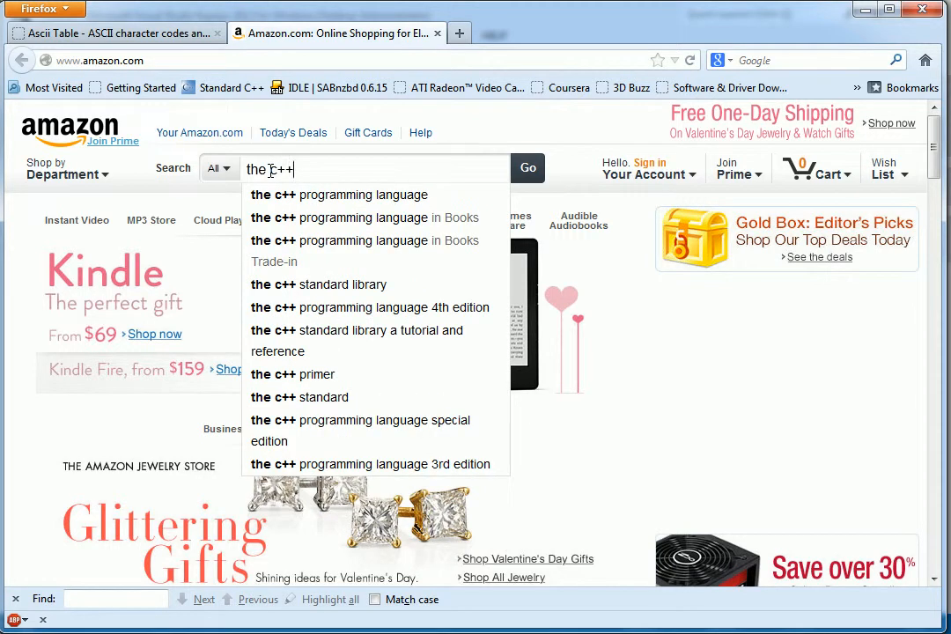
pyautogui.write('standard library')
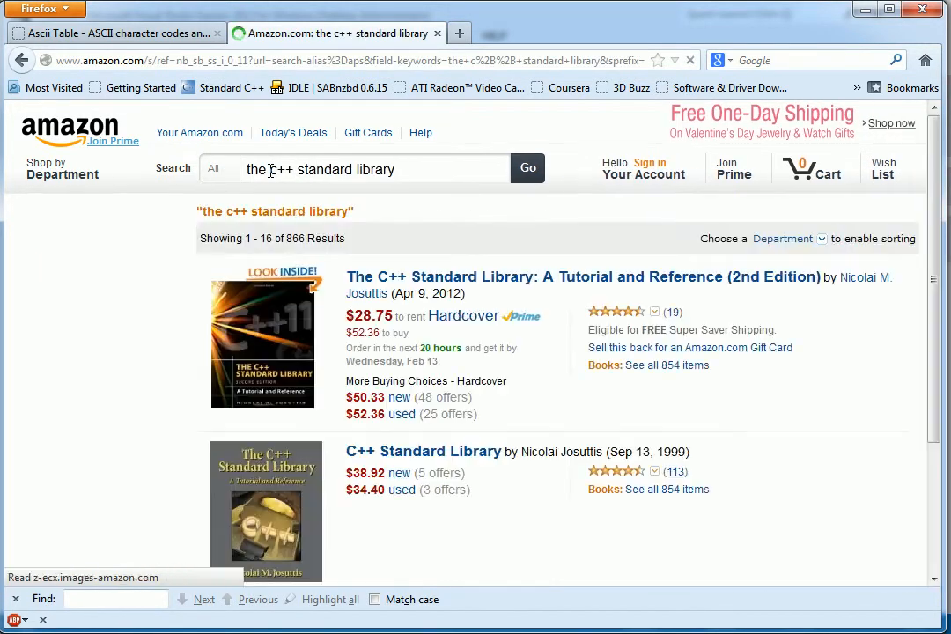
pyautogui.click(583, 276)
pyautogui.write('the c++ progra')
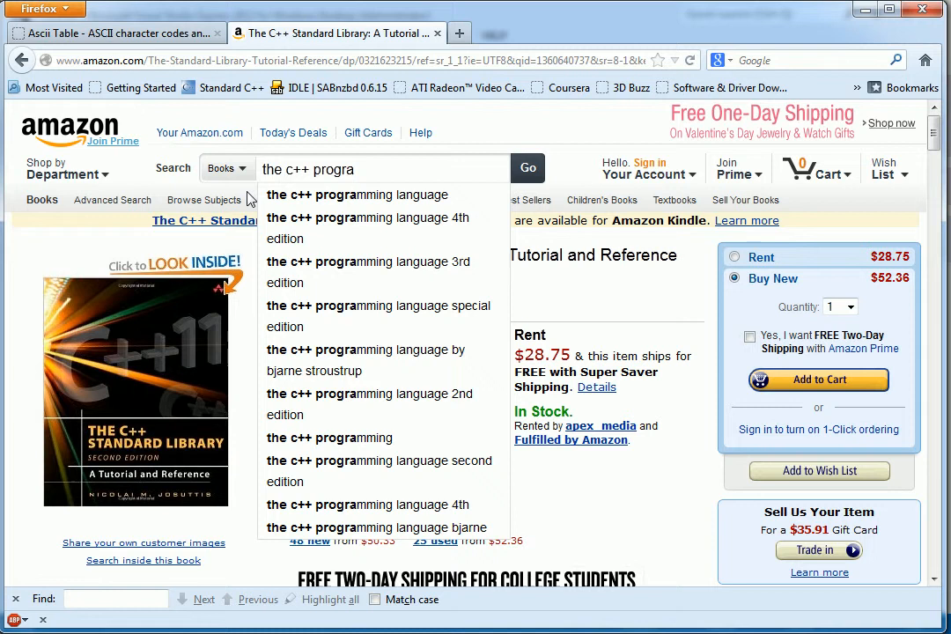
# Open Stroustrup's The C++ Programming Language, 4th Edition page and scroll to its description.
pyautogui.click(367, 218)
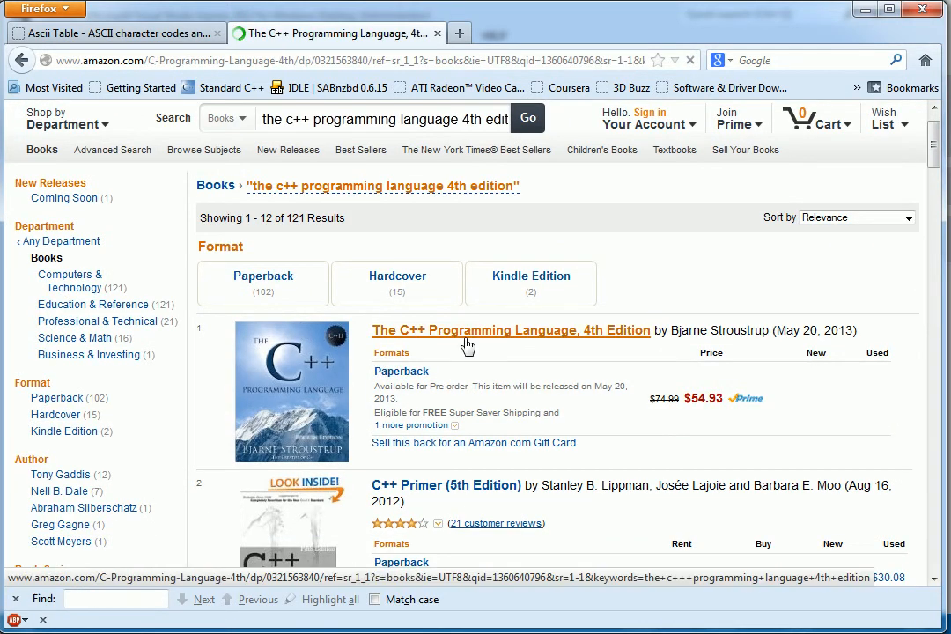
pyautogui.click(511, 330)
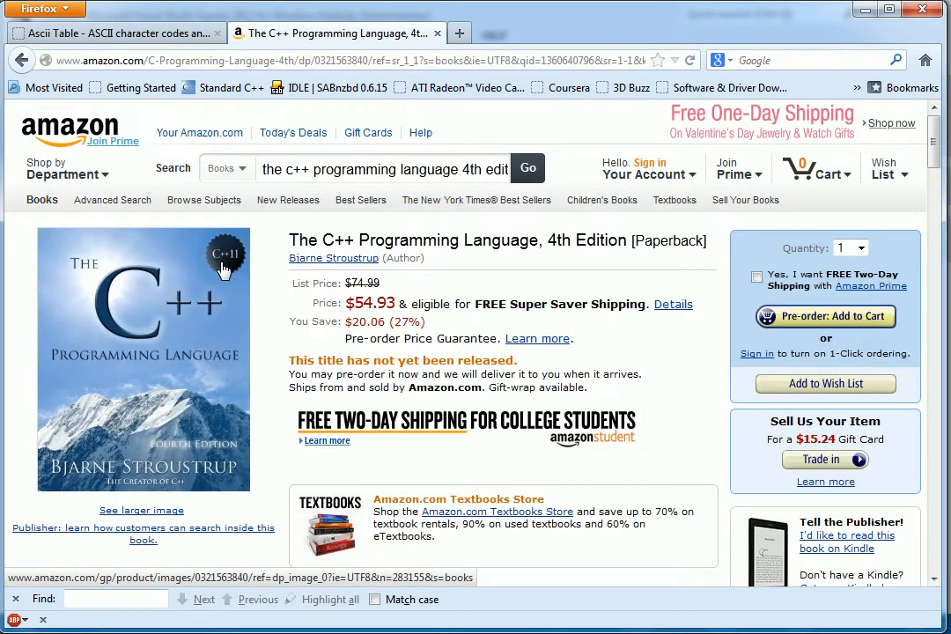
pyautogui.moveTo(313, 486)
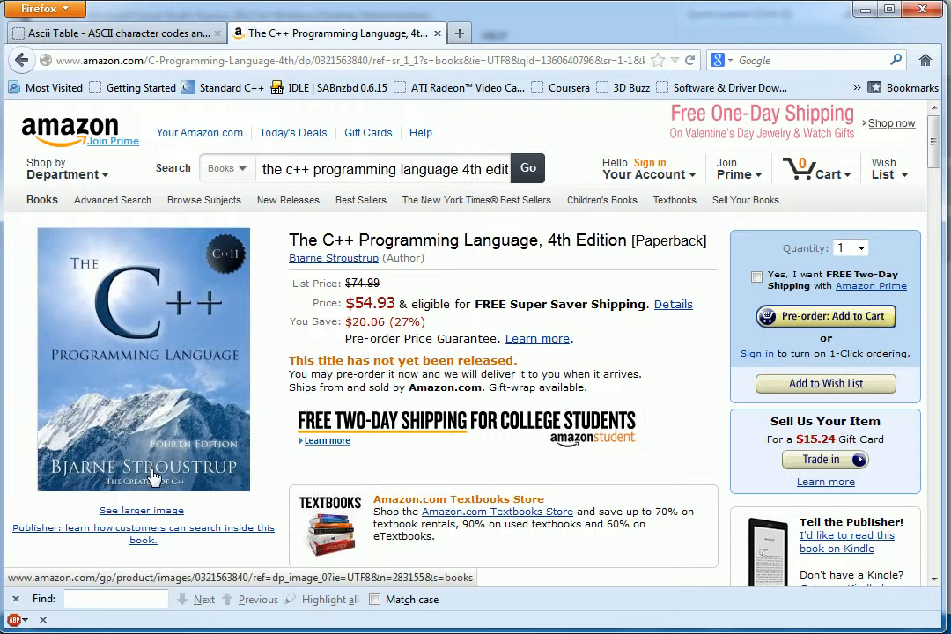
pyautogui.moveTo(321, 478)
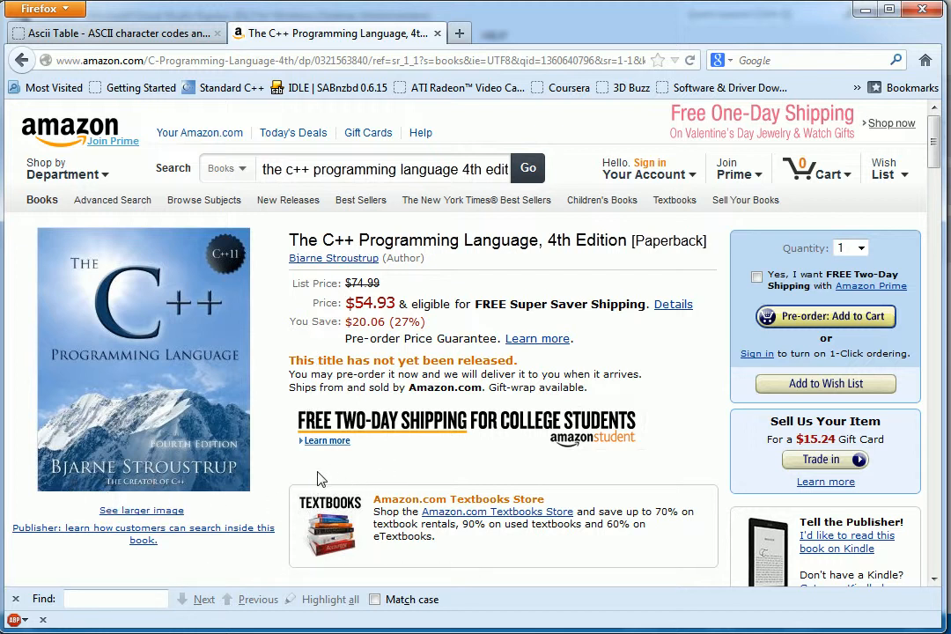
pyautogui.moveTo(273, 475)
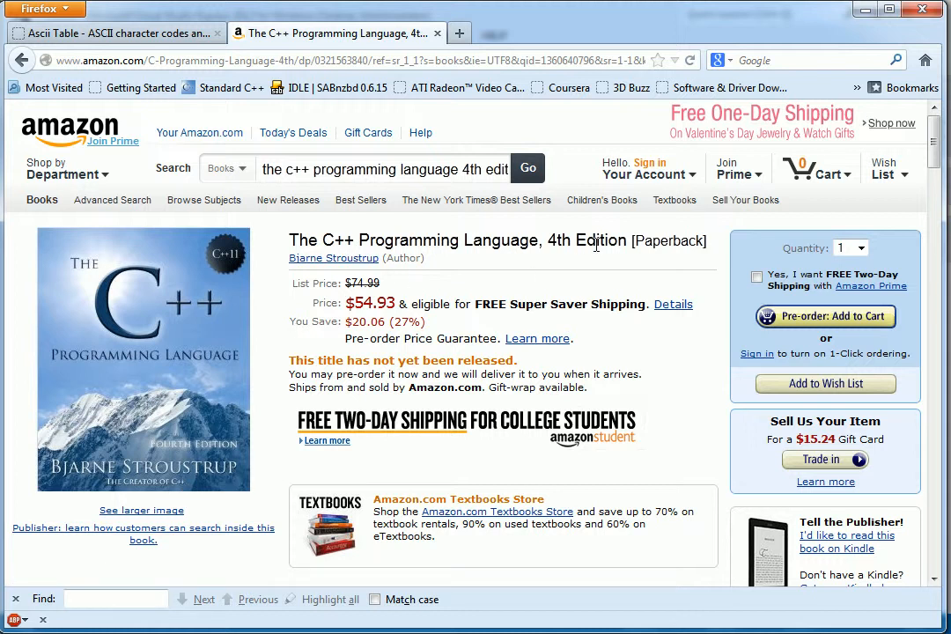
pyautogui.moveTo(564, 277)
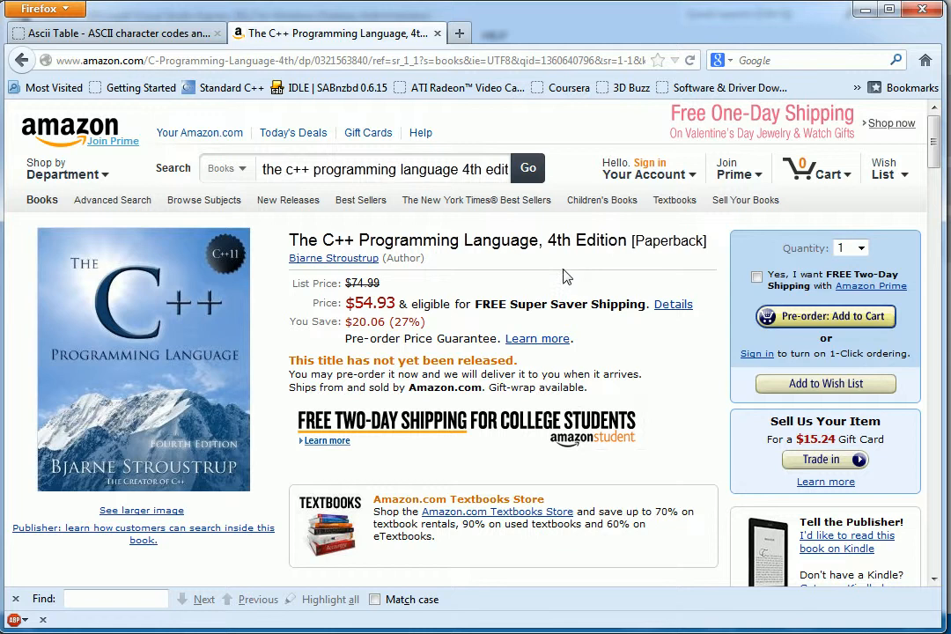
pyautogui.scroll(-3)
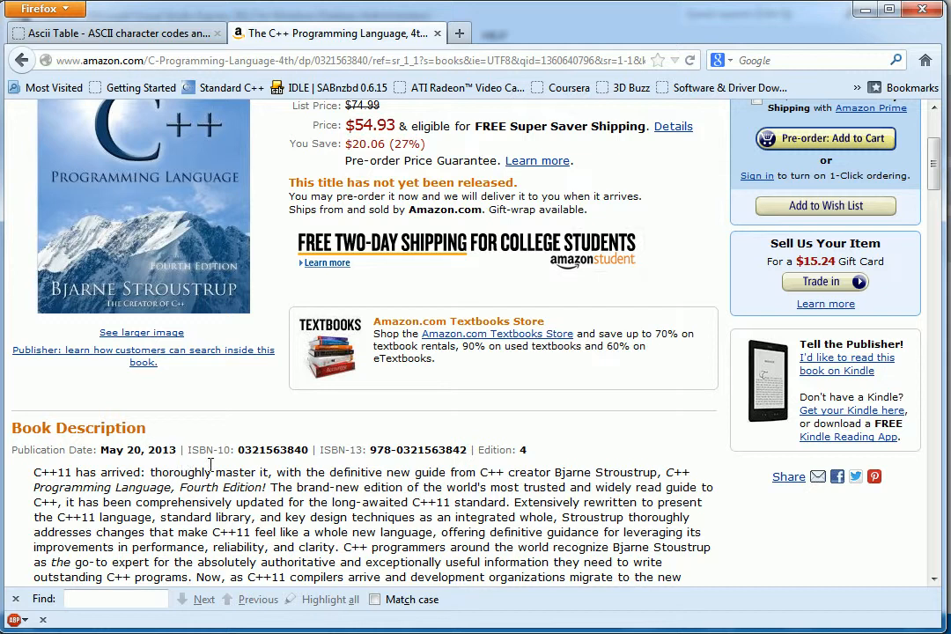
pyautogui.scroll(-3)
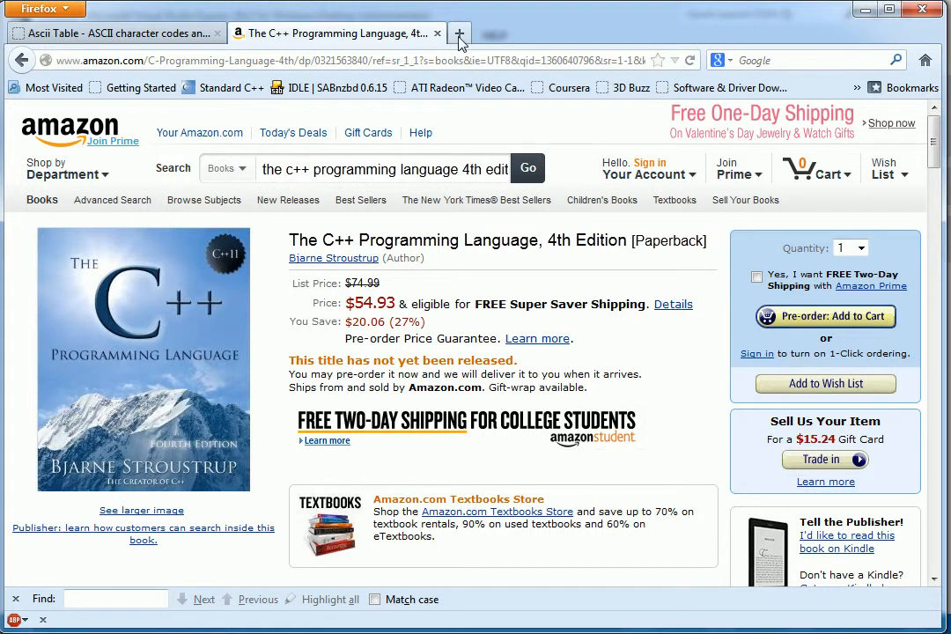
# In a third tab, search Google for 'c++ reference' and open cplusplus.com's Reference result.
pyautogui.click(459, 34)
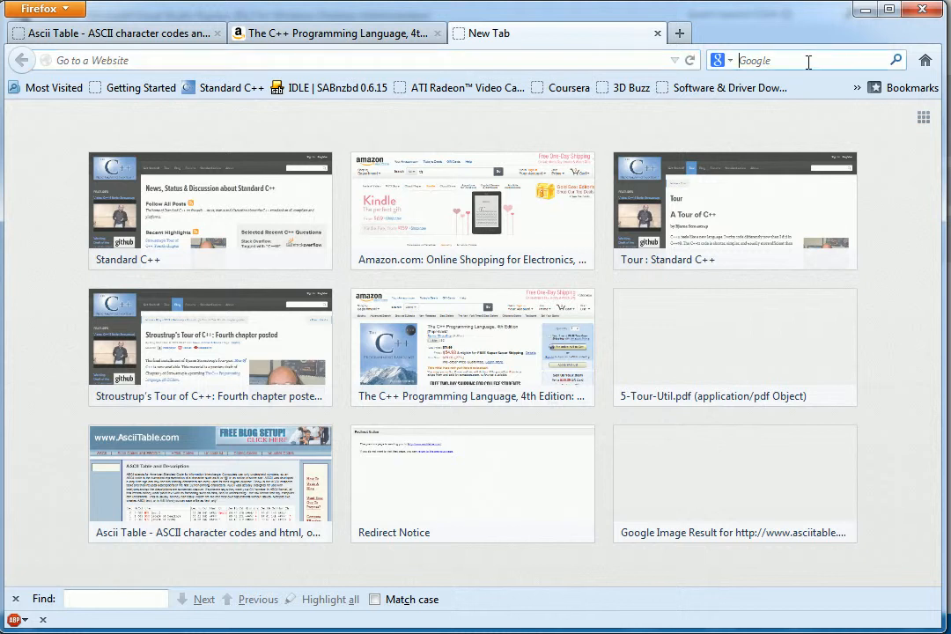
pyautogui.write('c++ reference')
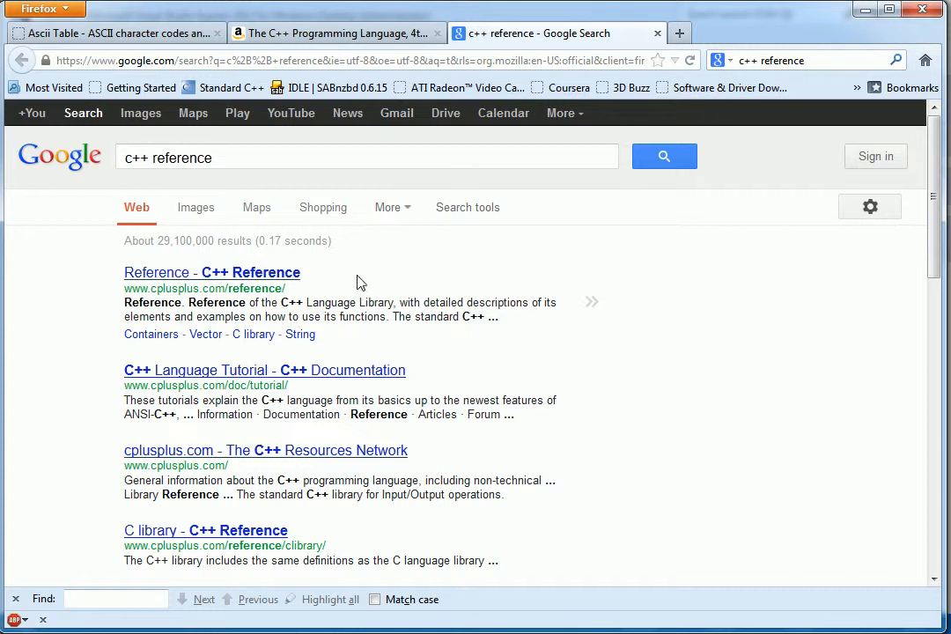
pyautogui.click(212, 272)
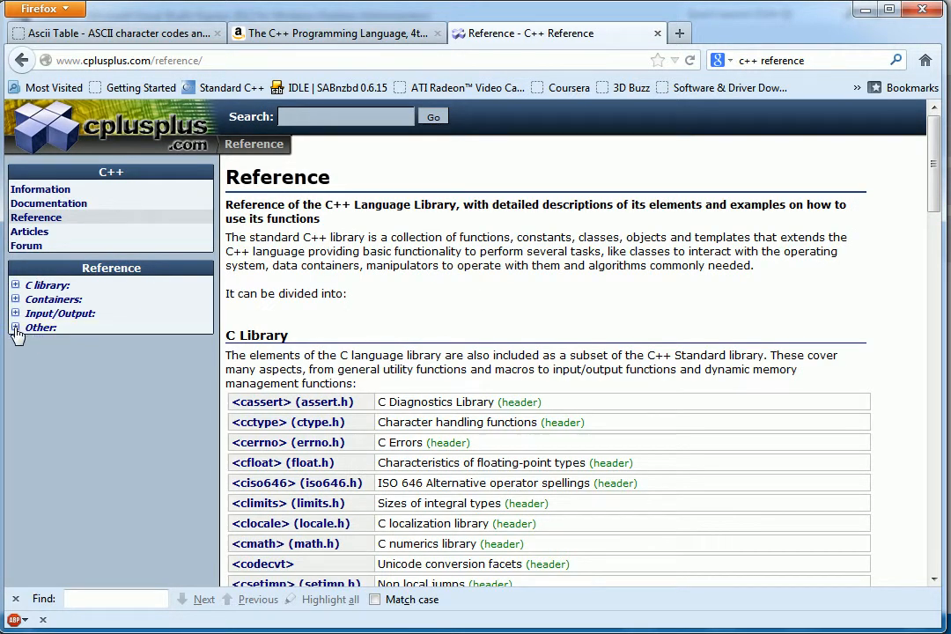
# Expand the Other, Input/Output and Containers header groups in the Reference panel.
pyautogui.click(15, 313)
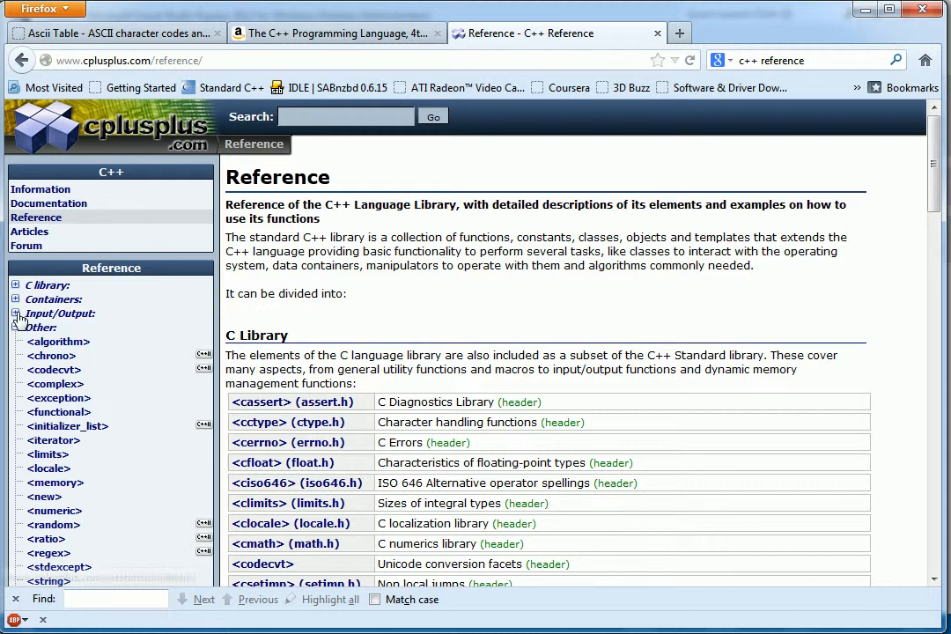
pyautogui.click(15, 313)
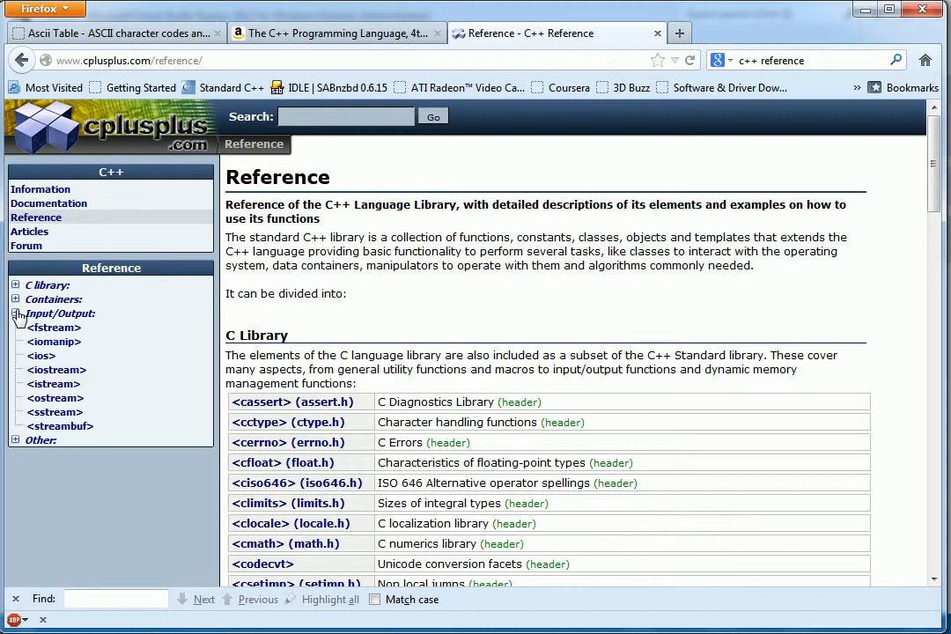
pyautogui.click(15, 299)
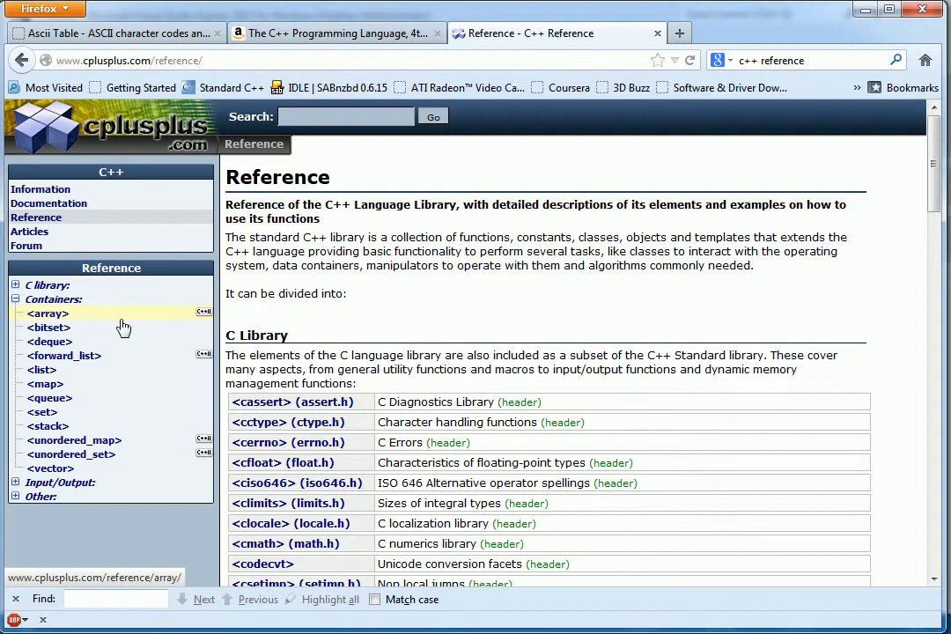
pyautogui.moveTo(50, 468)
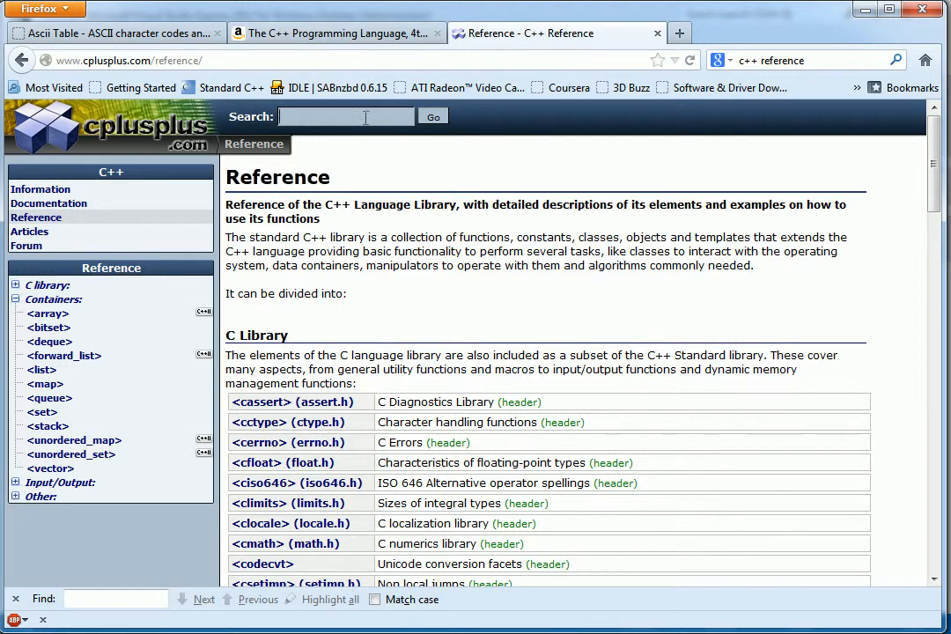
pyautogui.write('string')
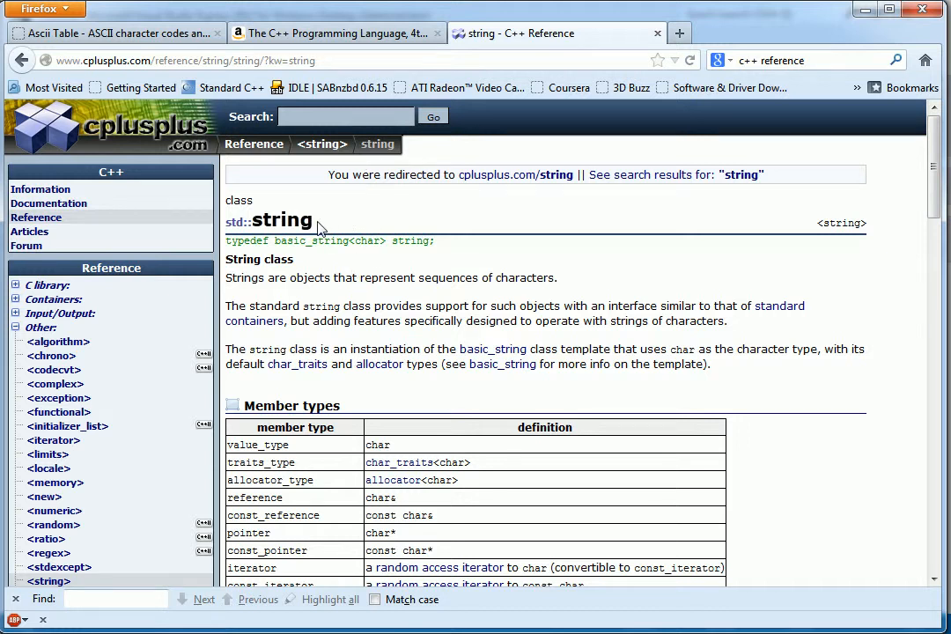
pyautogui.moveTo(306, 165)
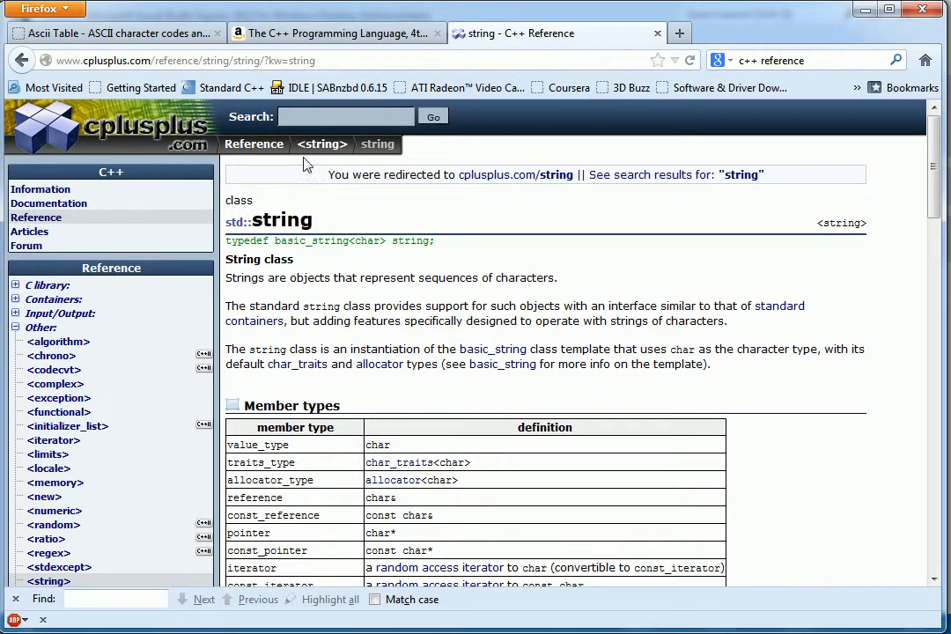
pyautogui.moveTo(149, 228)
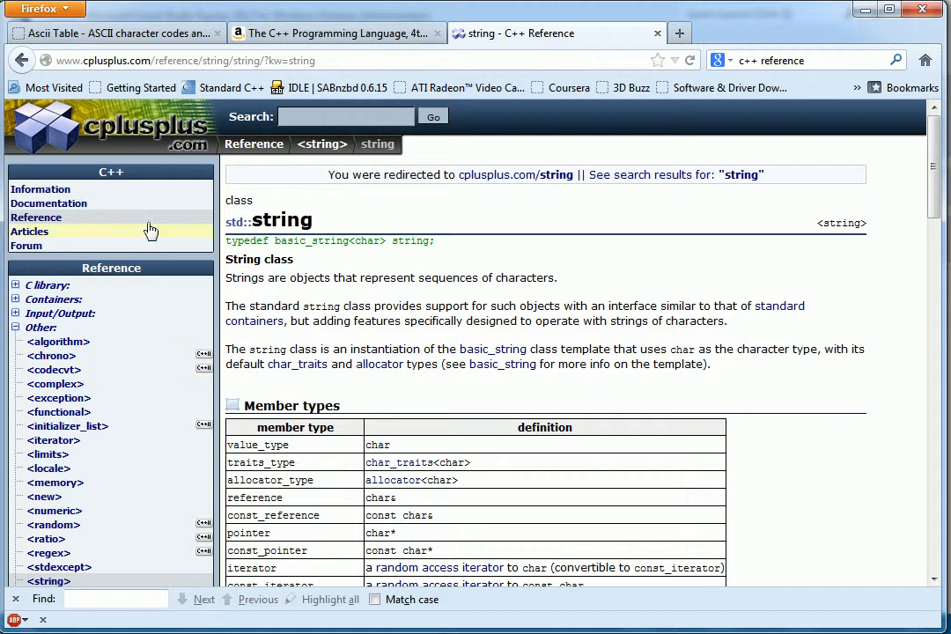
pyautogui.moveTo(123, 219)
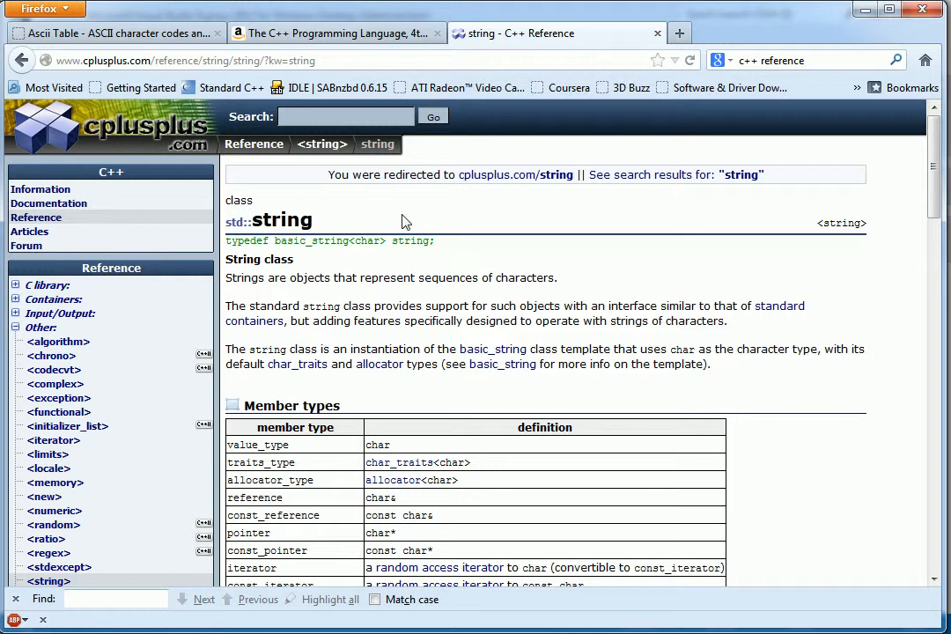
pyautogui.scroll(-3)
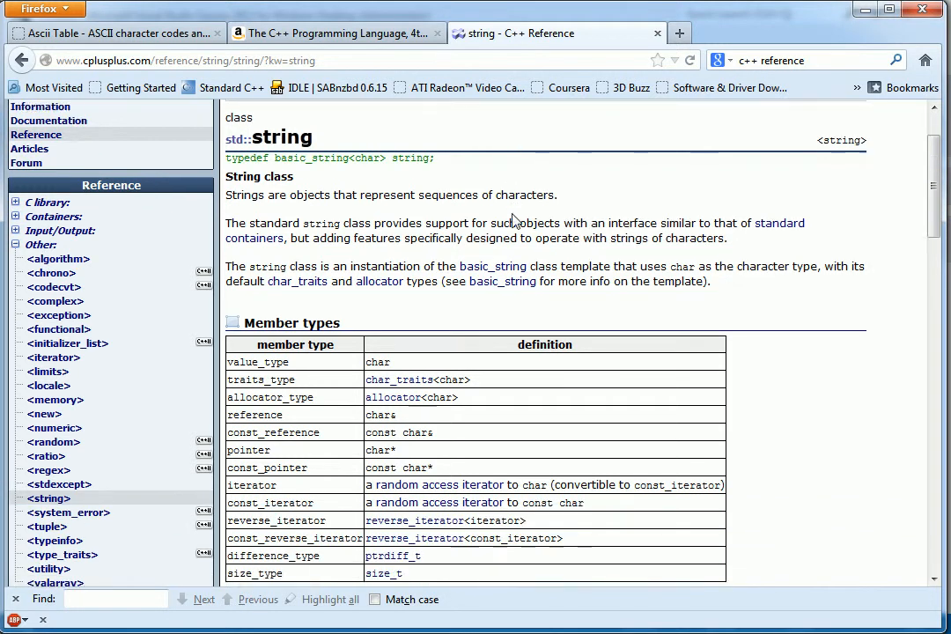
pyautogui.scroll(-3)
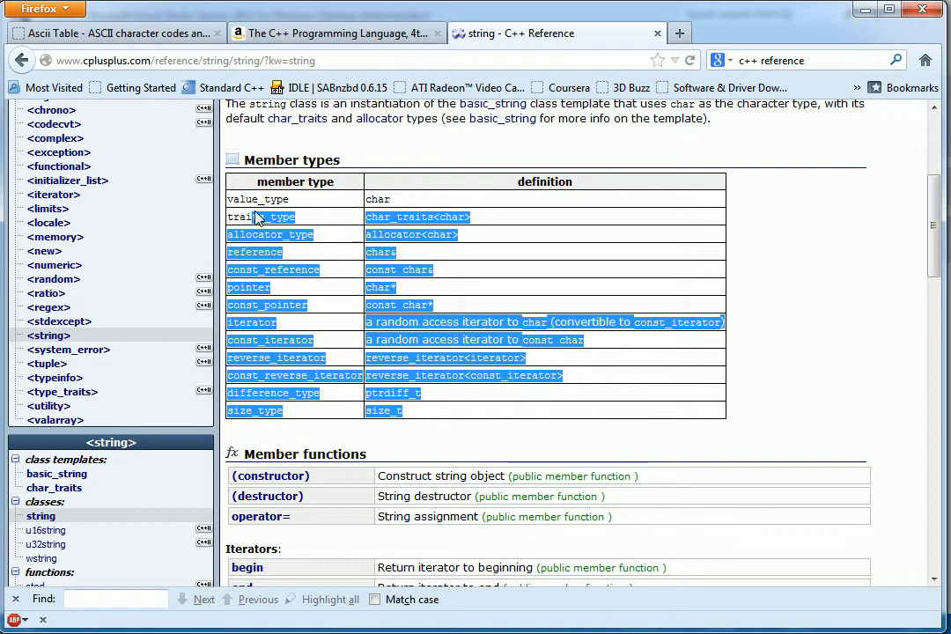
pyautogui.scroll(-3)
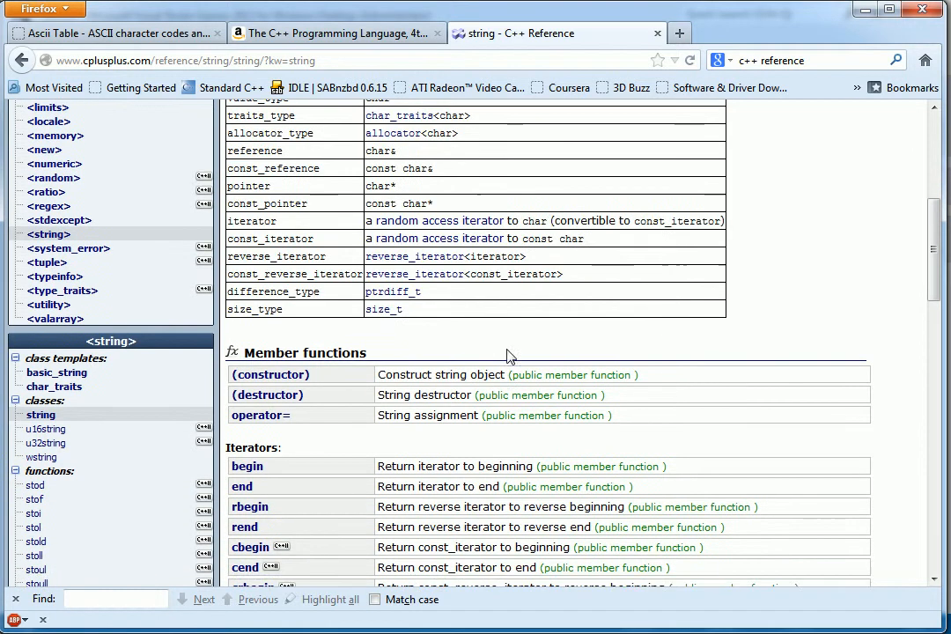
pyautogui.scroll(-3)
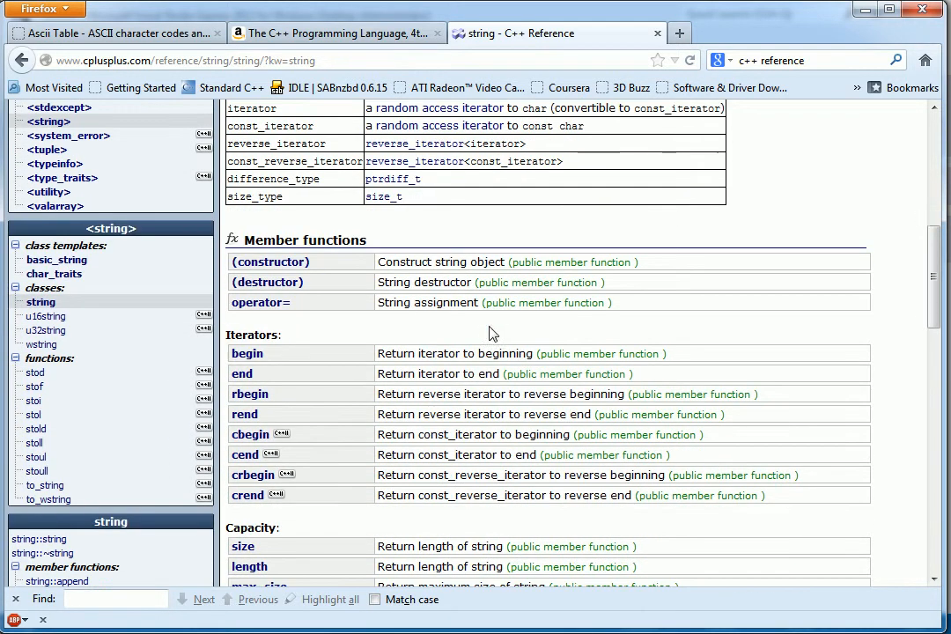
pyautogui.moveTo(337, 265)
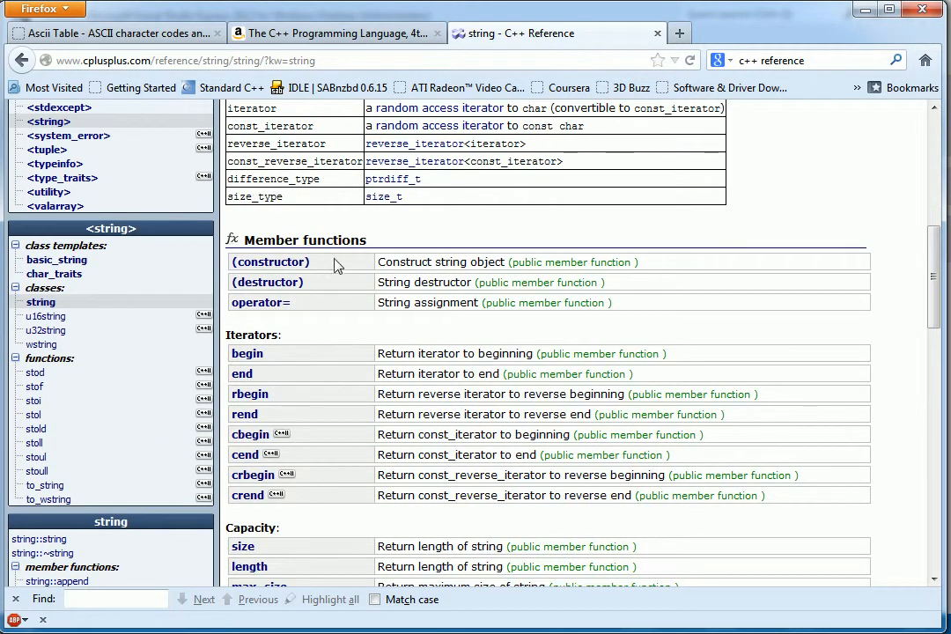
pyautogui.scroll(-3)
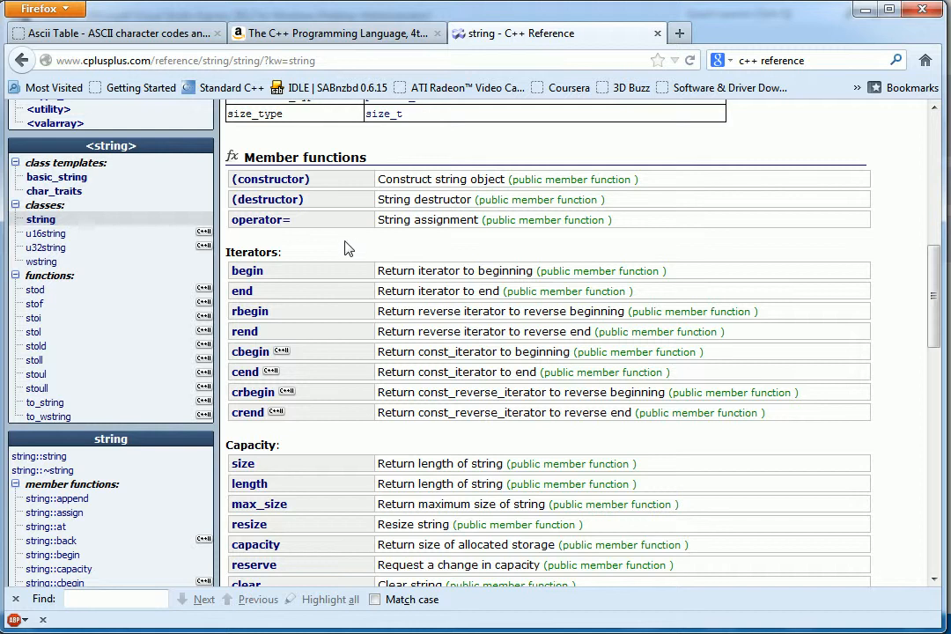
pyautogui.moveTo(302, 440)
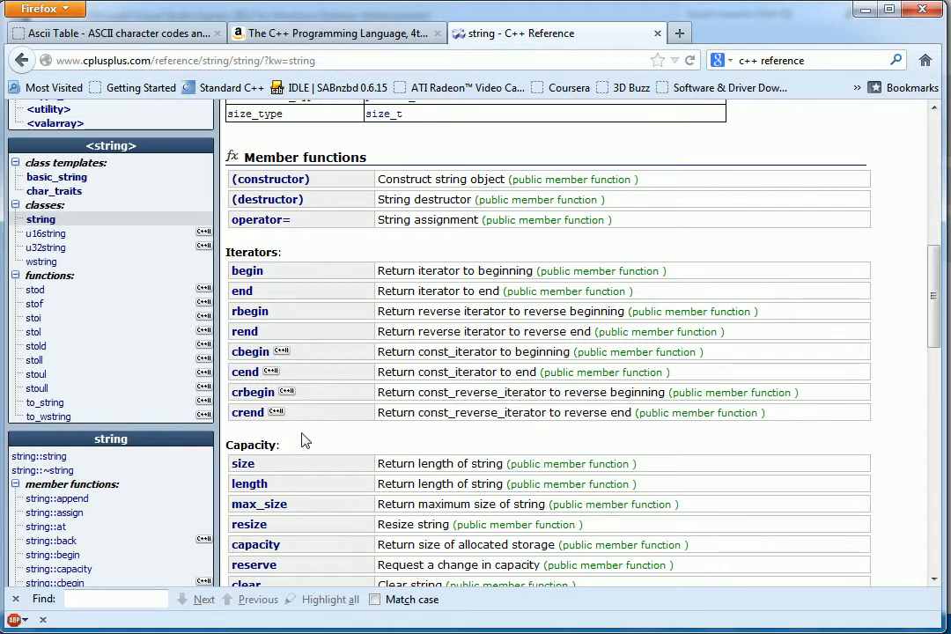
pyautogui.scroll(-3)
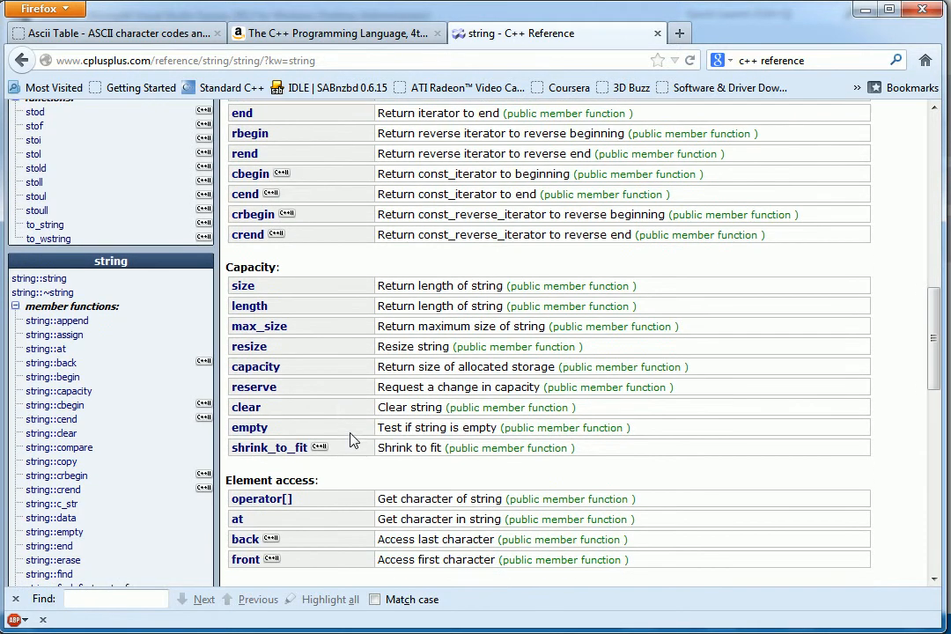
pyautogui.moveTo(450, 284)
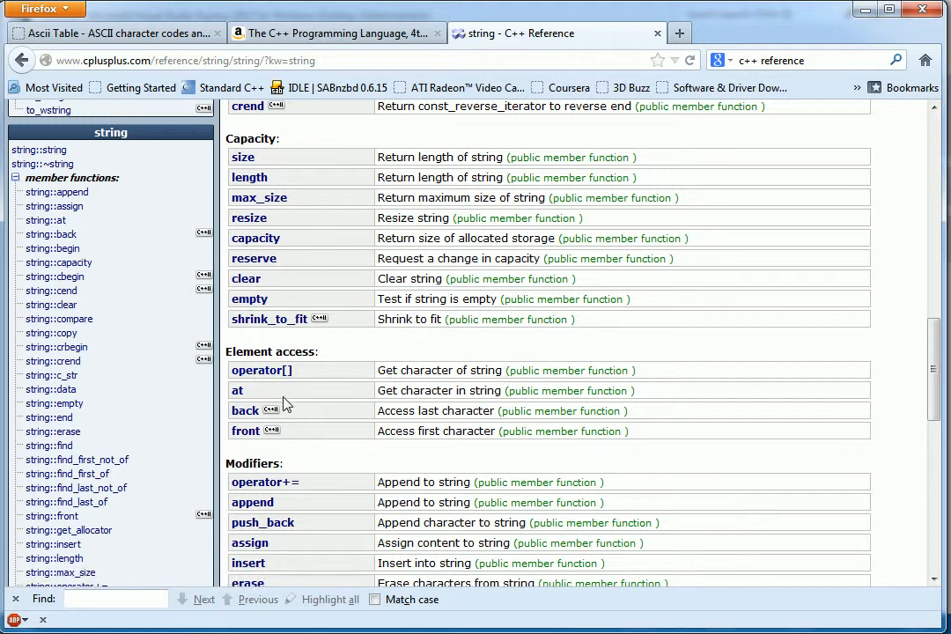
pyautogui.scroll(-3)
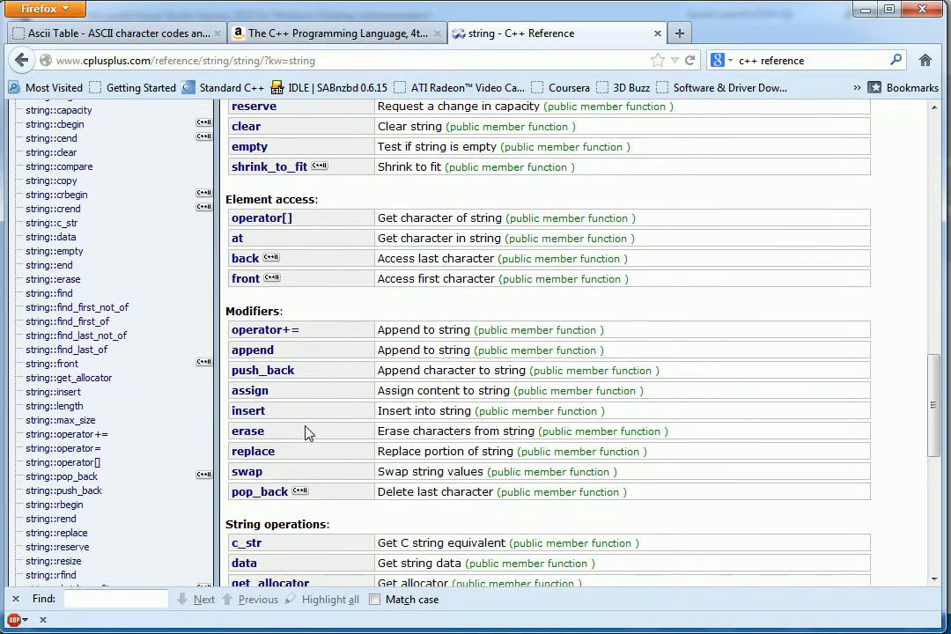
pyautogui.scroll(-3)
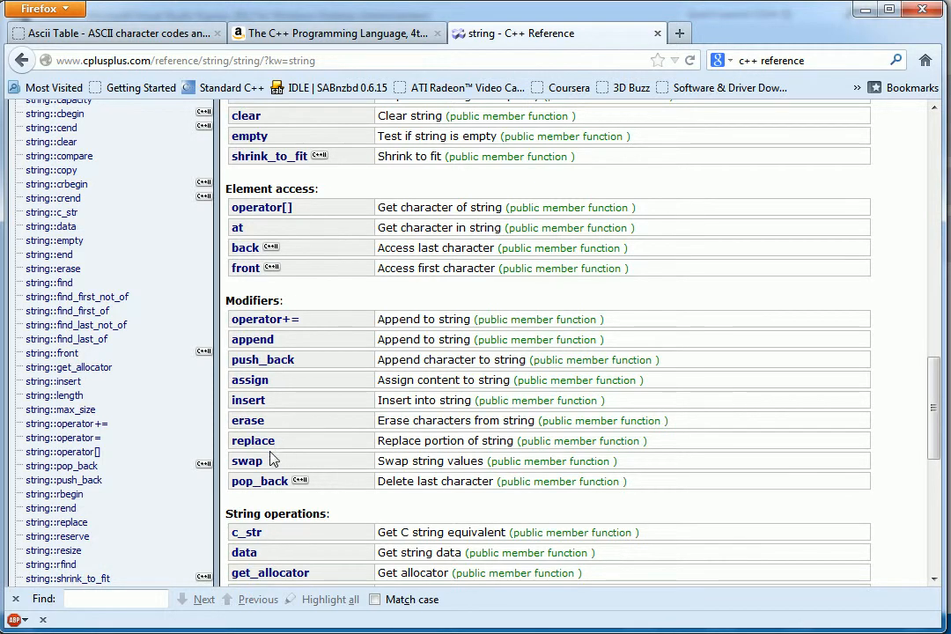
pyautogui.moveTo(483, 418)
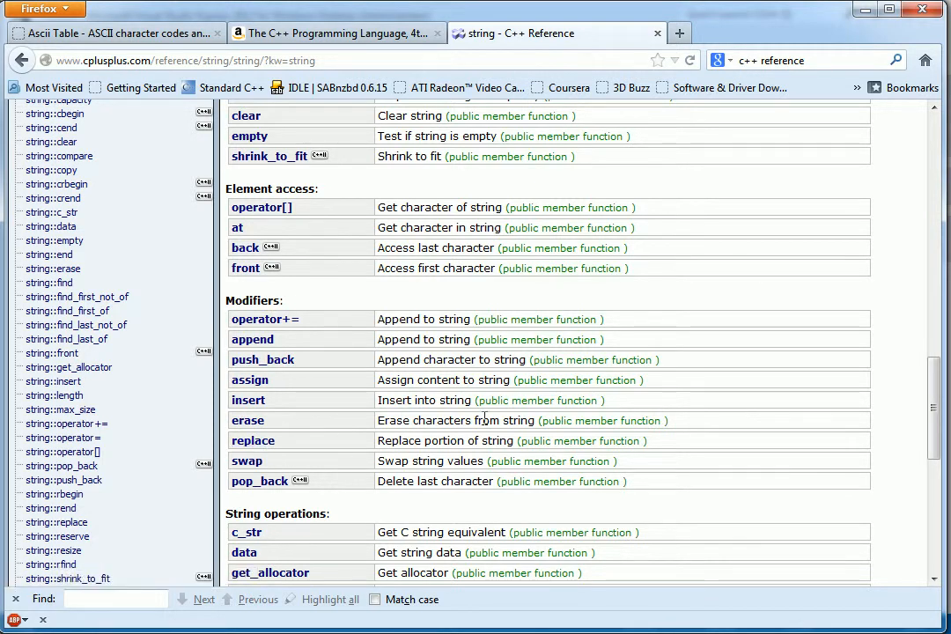
pyautogui.scroll(-3)
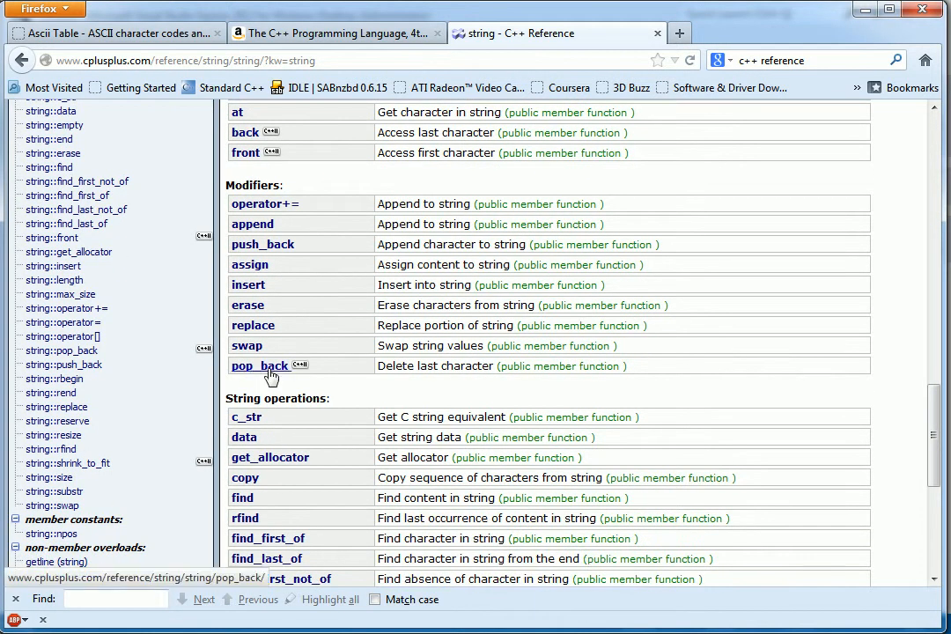
pyautogui.scroll(-3)
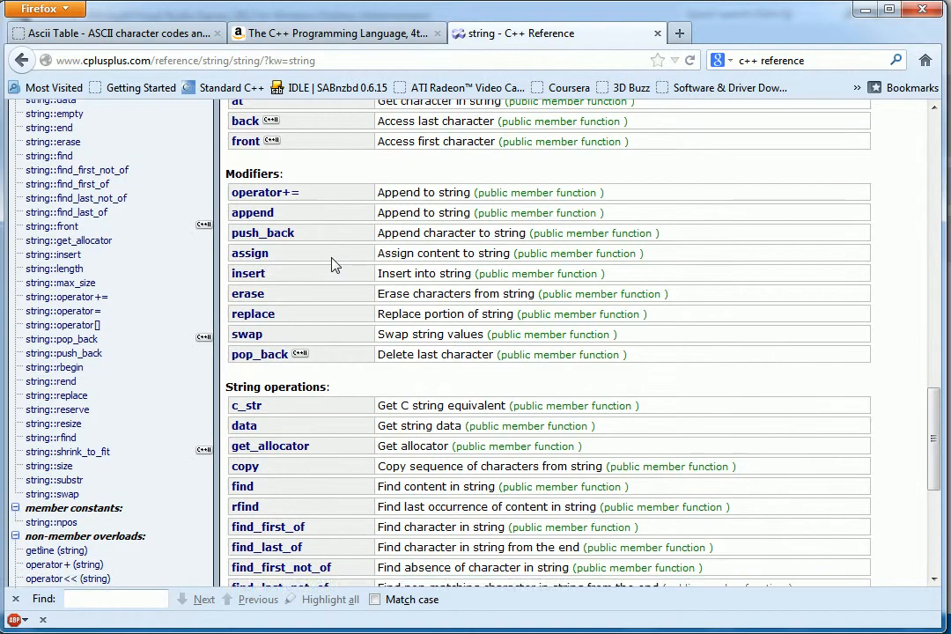
pyautogui.scroll(-3)
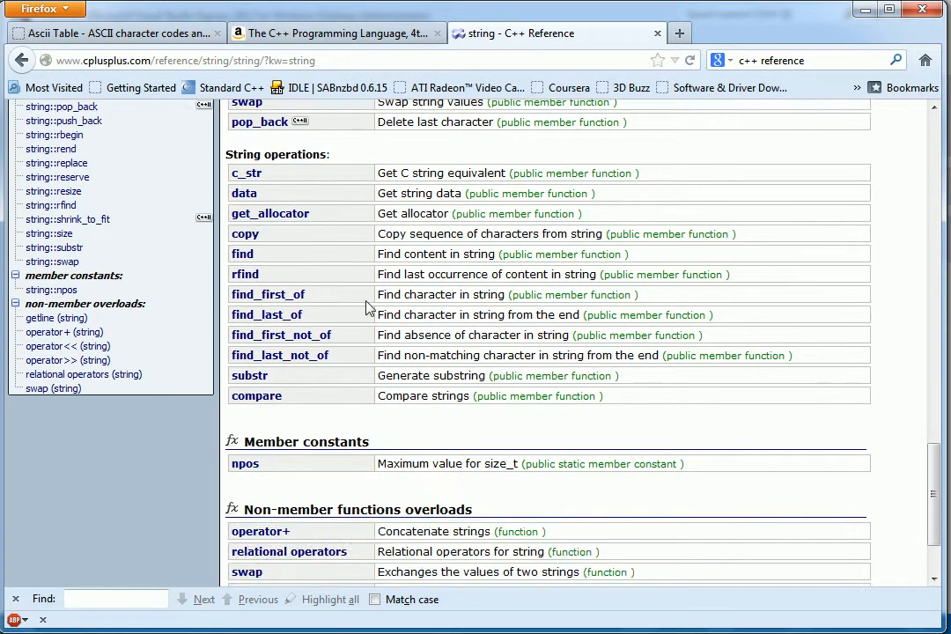
pyautogui.scroll(-3)
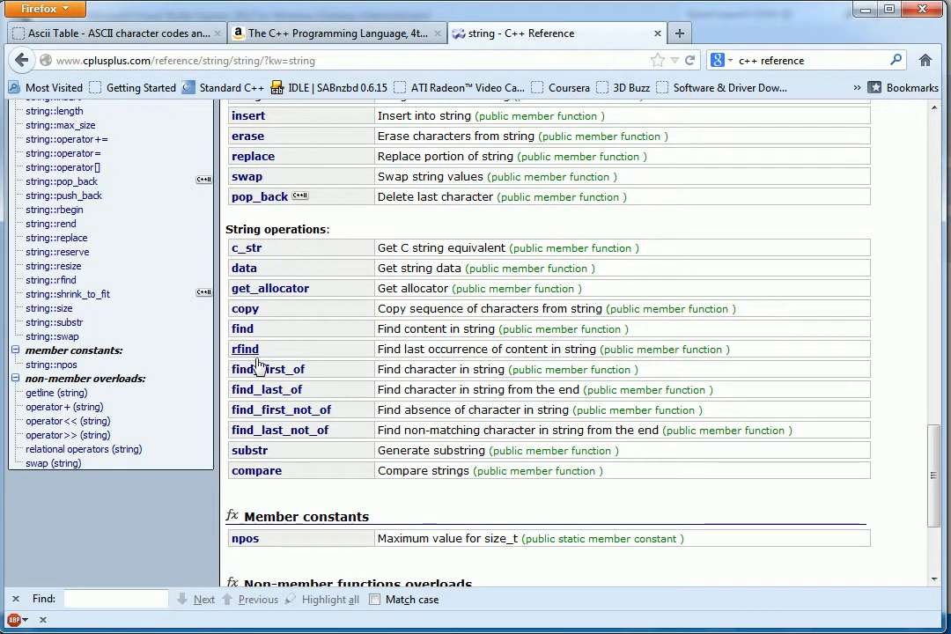
pyautogui.scroll(-3)
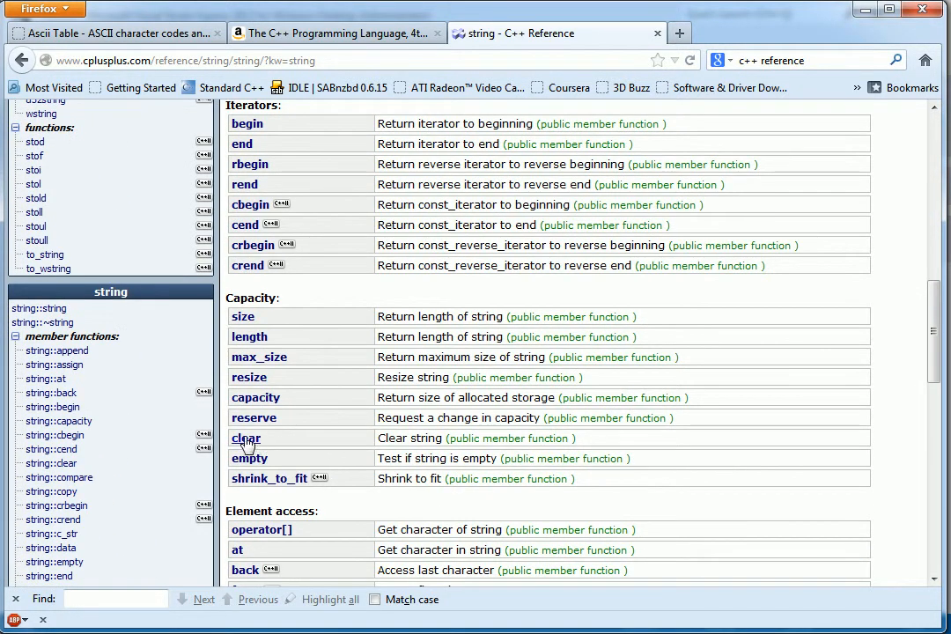
# Open the string::clear page and toggle between its C++98 and C++11 signatures.
pyautogui.click(246, 437)
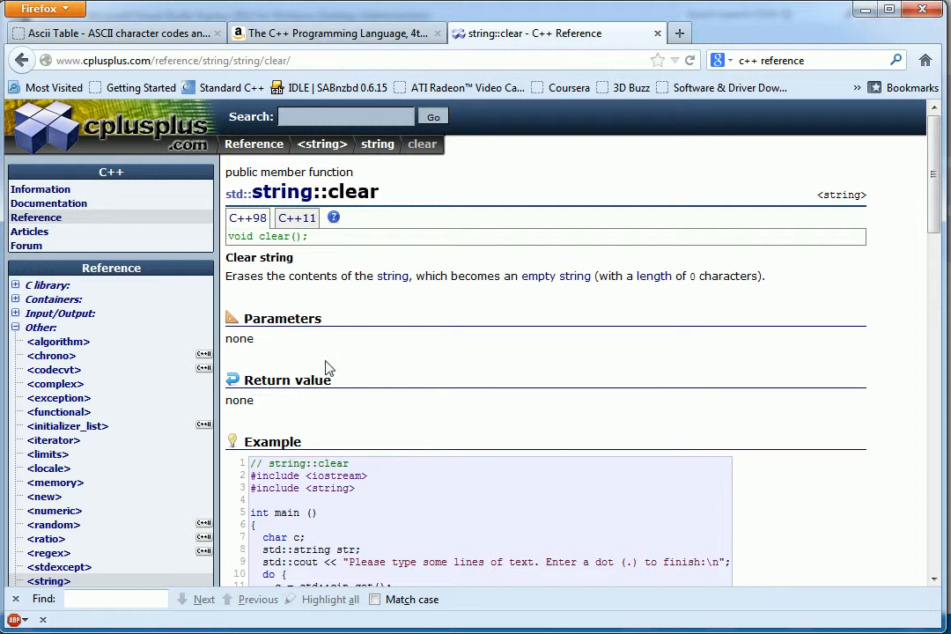
pyautogui.click(296, 217)
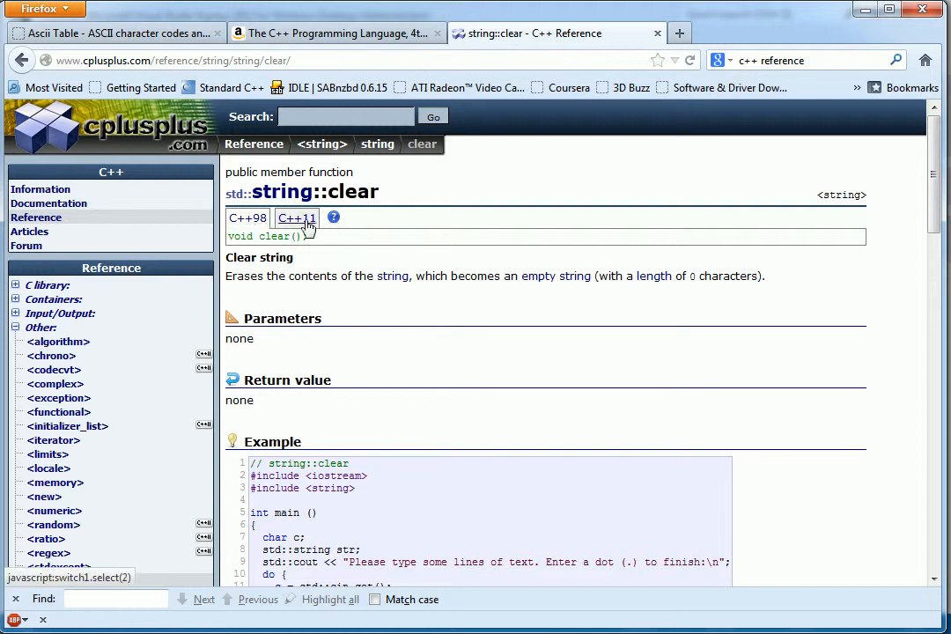
pyautogui.click(247, 217)
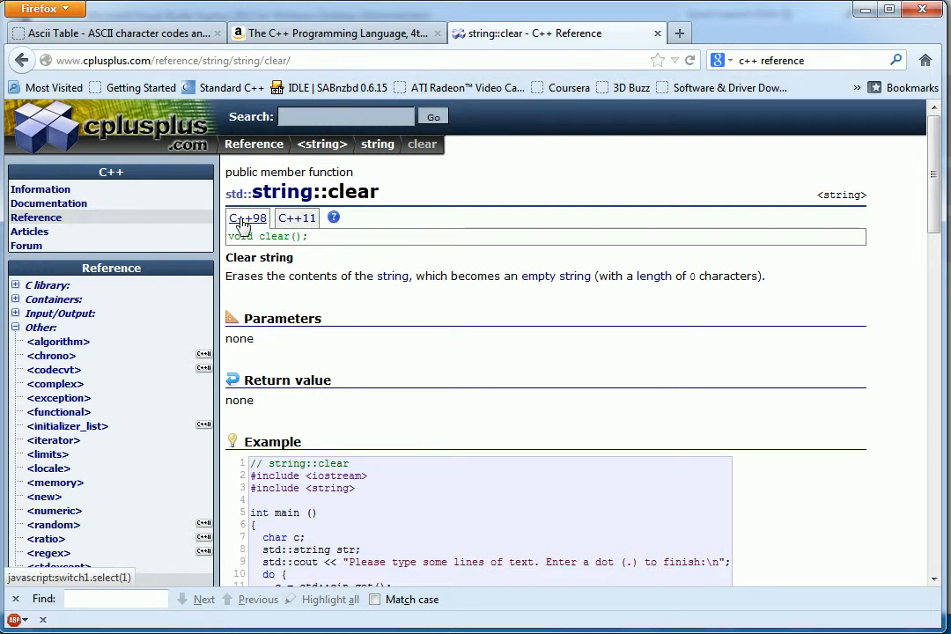
pyautogui.click(297, 218)
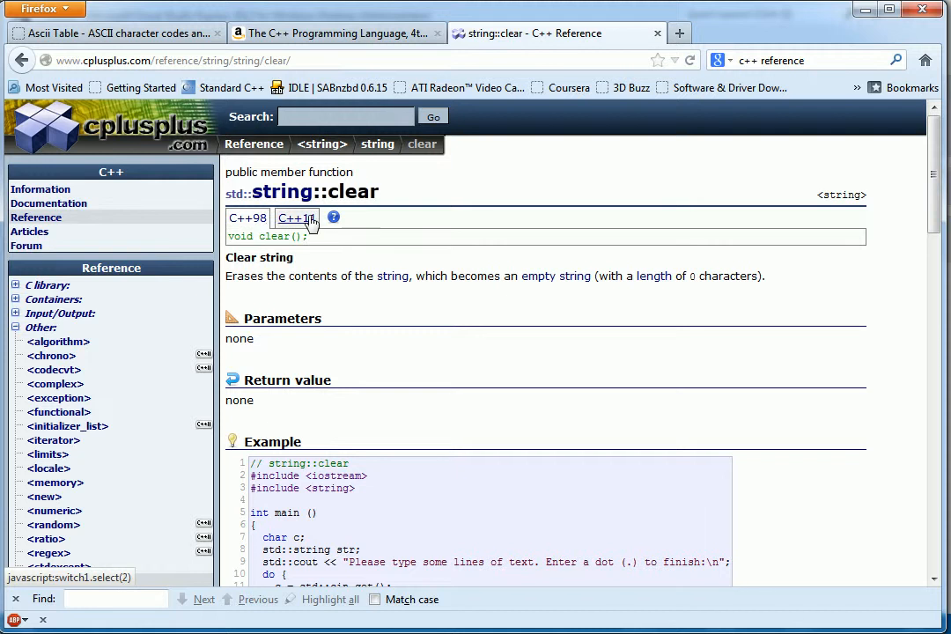
pyautogui.click(295, 217)
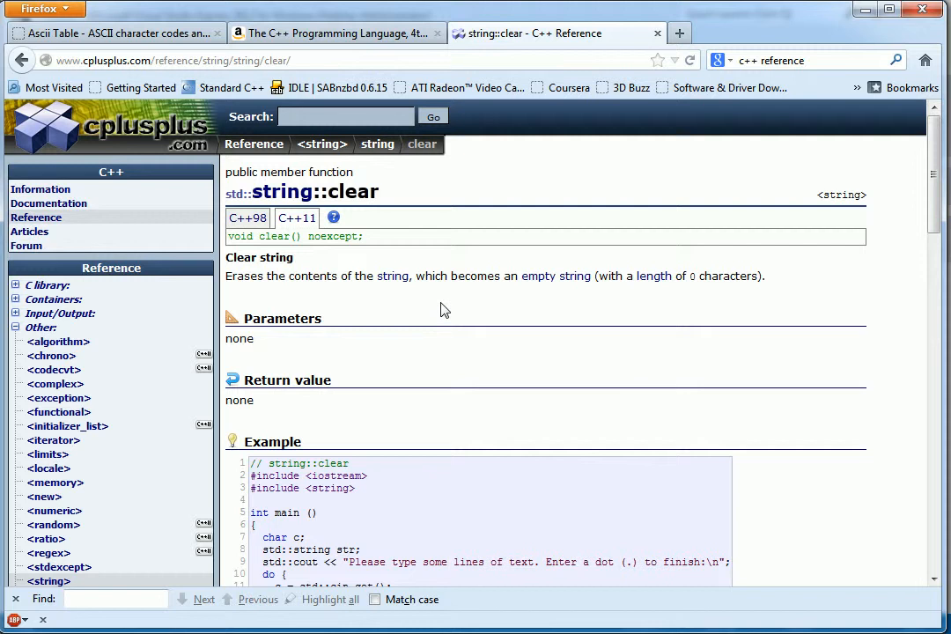
# Scroll down through the rest of the string::clear reference page.
pyautogui.scroll(-3)
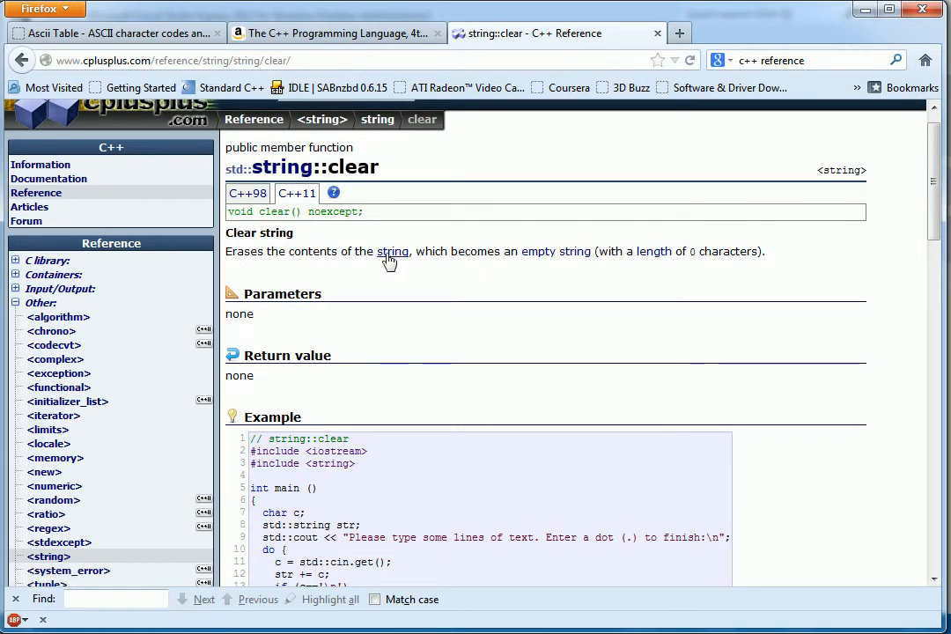
pyautogui.moveTo(583, 278)
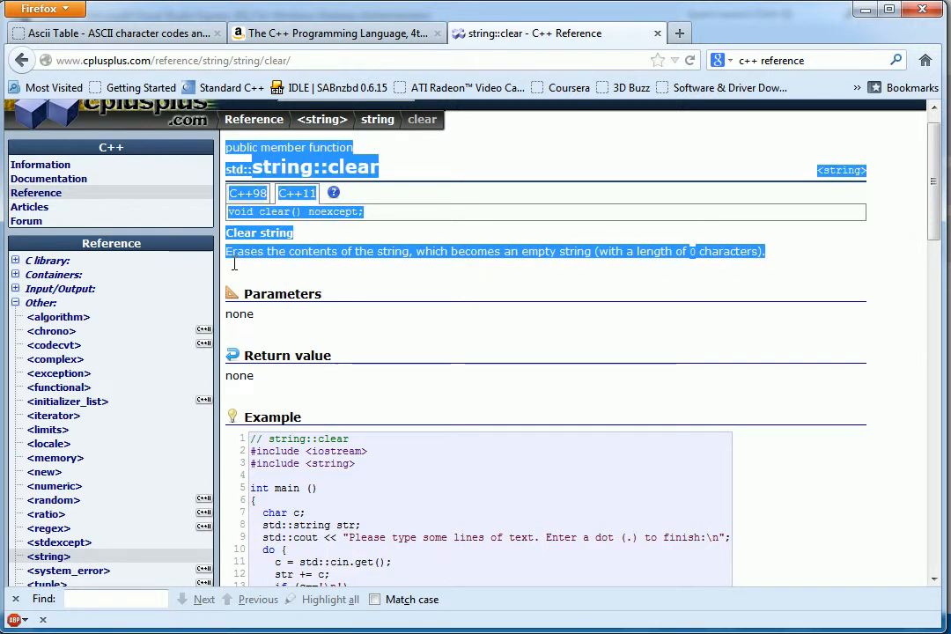
pyautogui.scroll(-3)
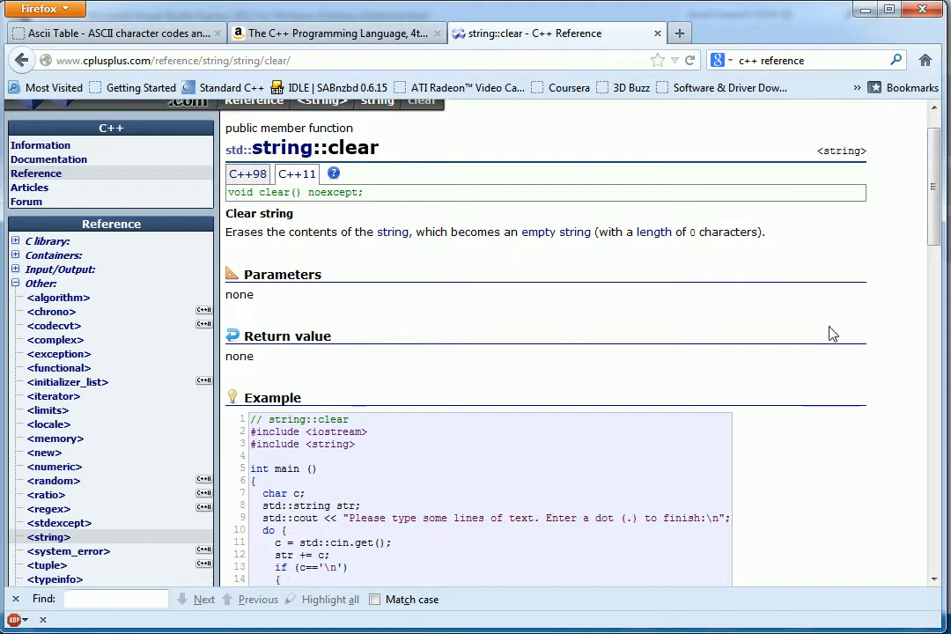
pyautogui.scroll(-3)
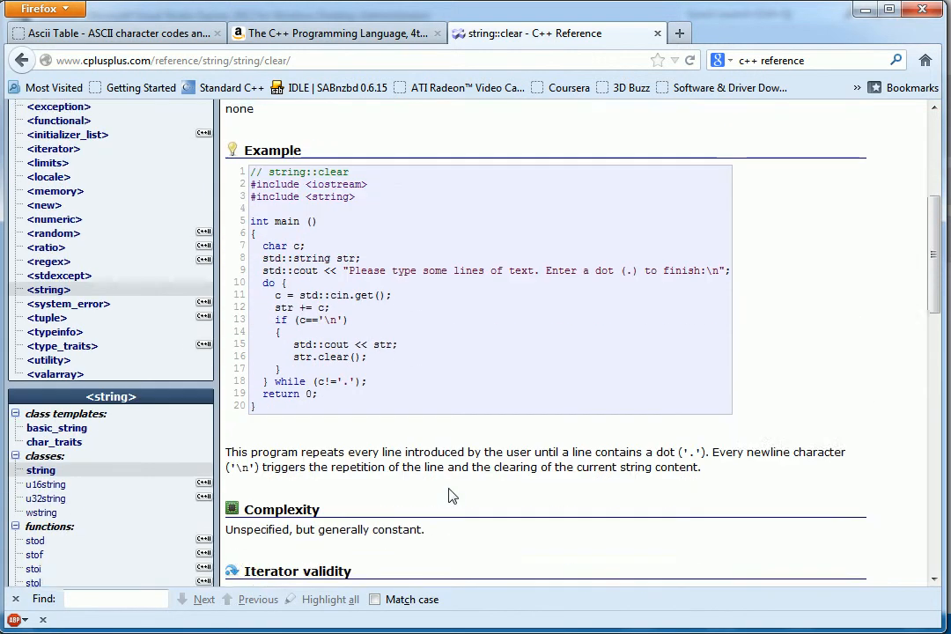
pyautogui.scroll(-3)
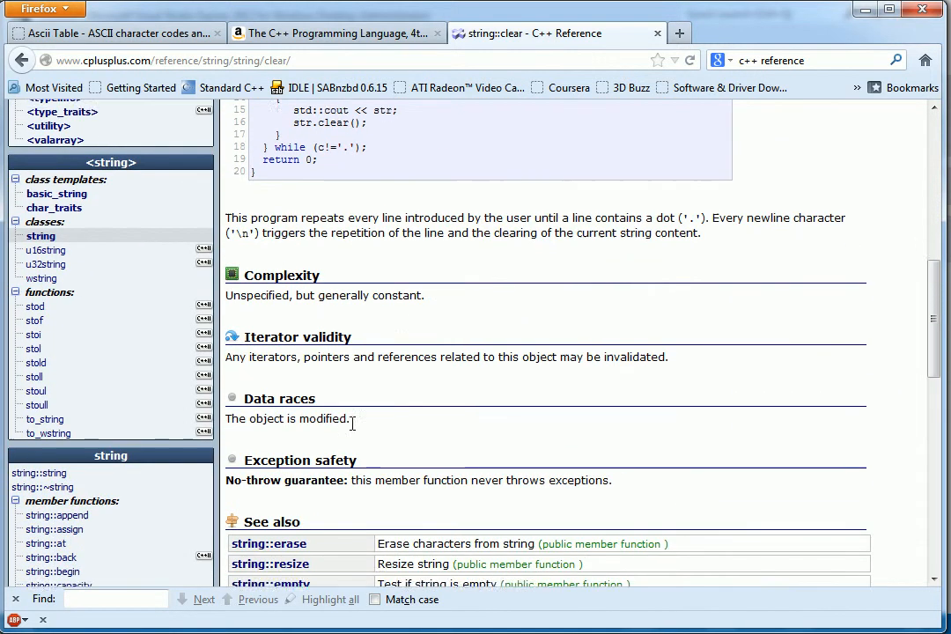
pyautogui.scroll(-3)
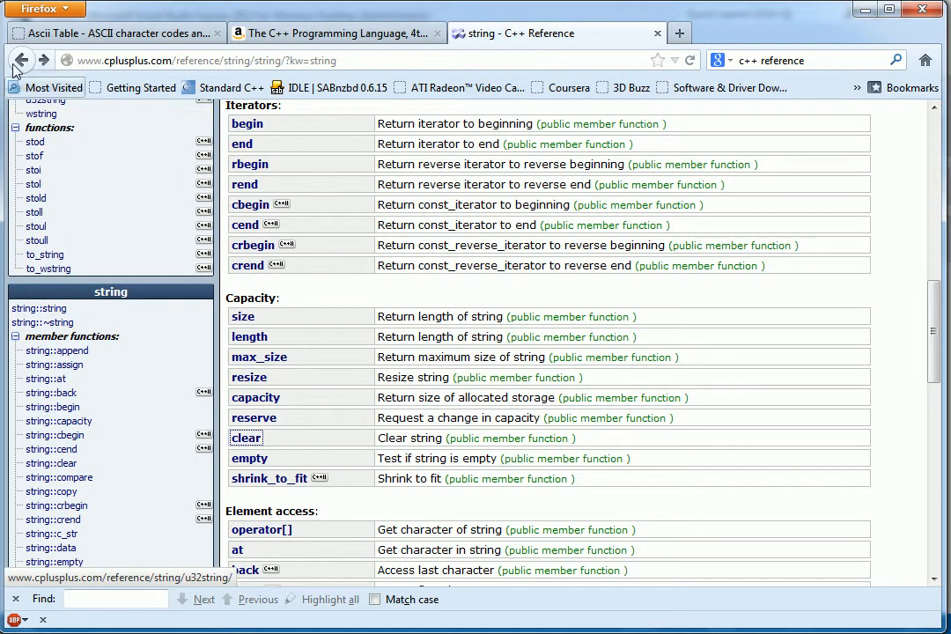
# Return to the Google 'c++ reference' results and open cppreference.com's C/C++ Reference.
pyautogui.click(21, 60)
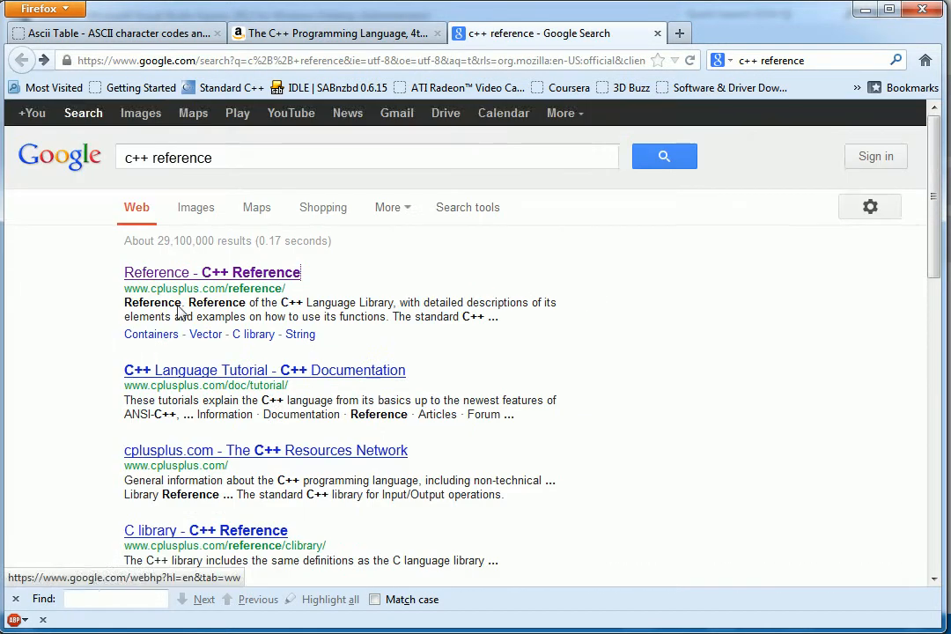
pyautogui.scroll(-3)
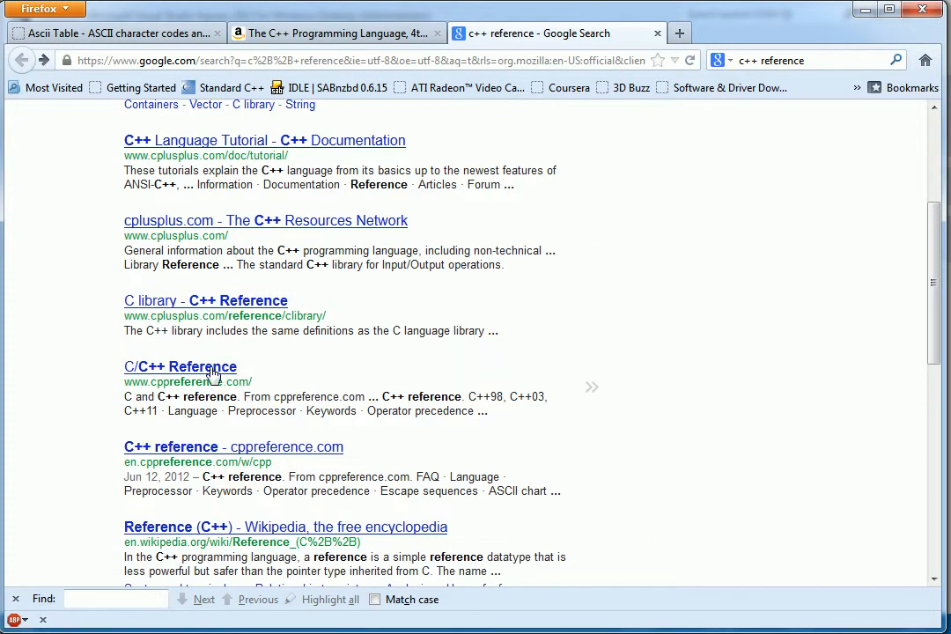
pyautogui.click(179, 367)
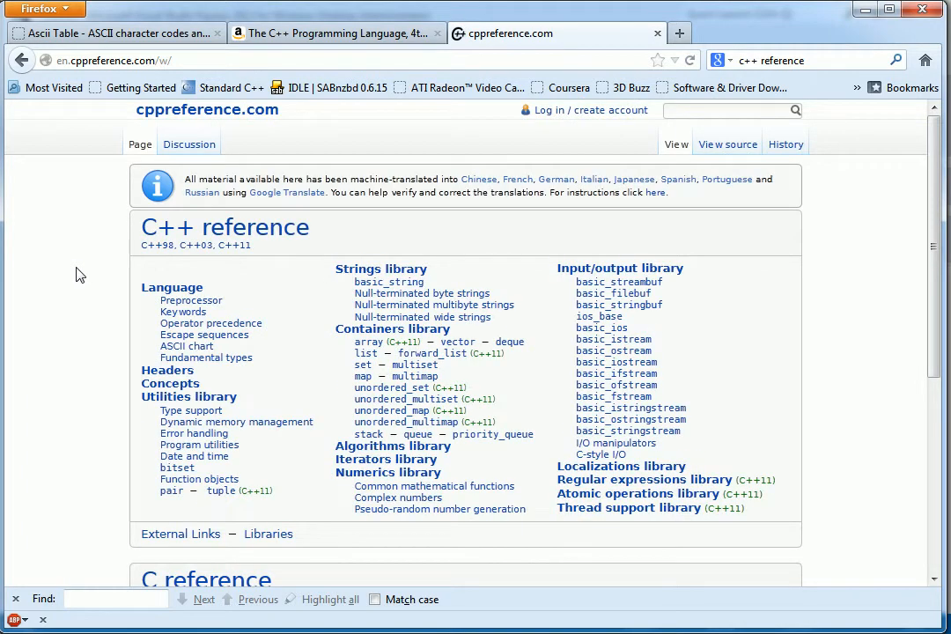
pyautogui.moveTo(403, 258)
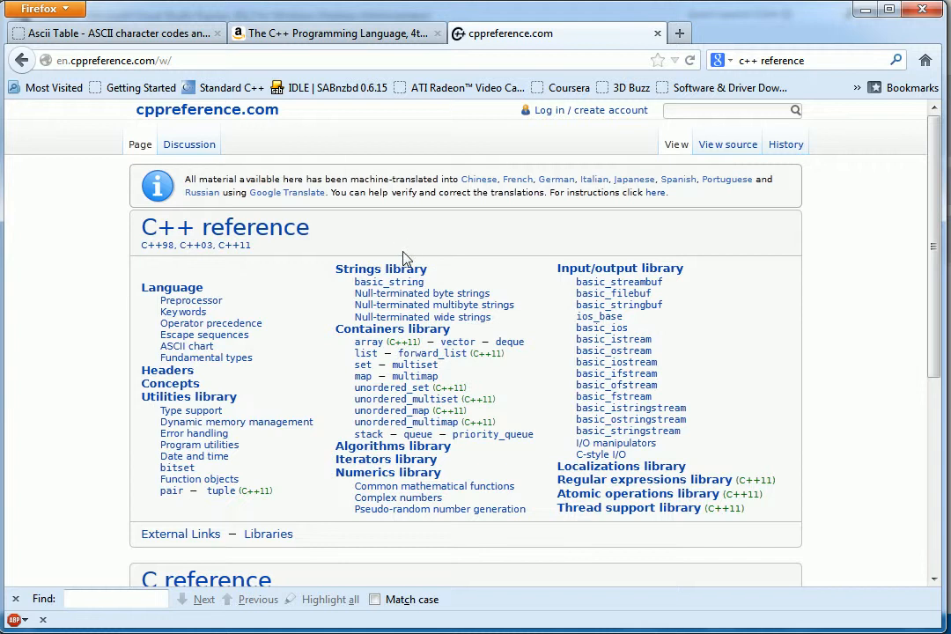
# Open std::basic_string and scroll down to Operations members like substr and swap.
pyautogui.click(388, 282)
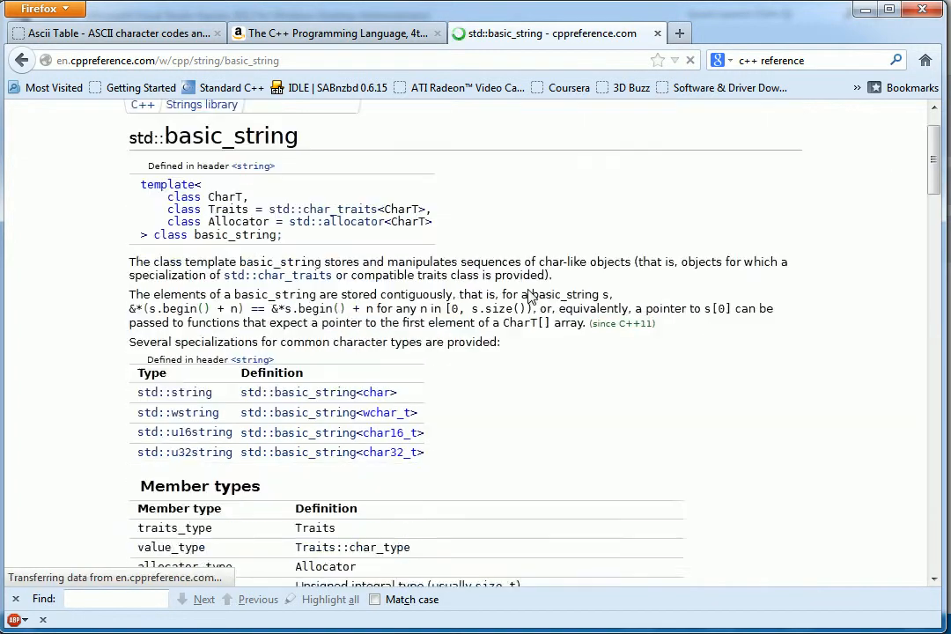
pyautogui.scroll(-3)
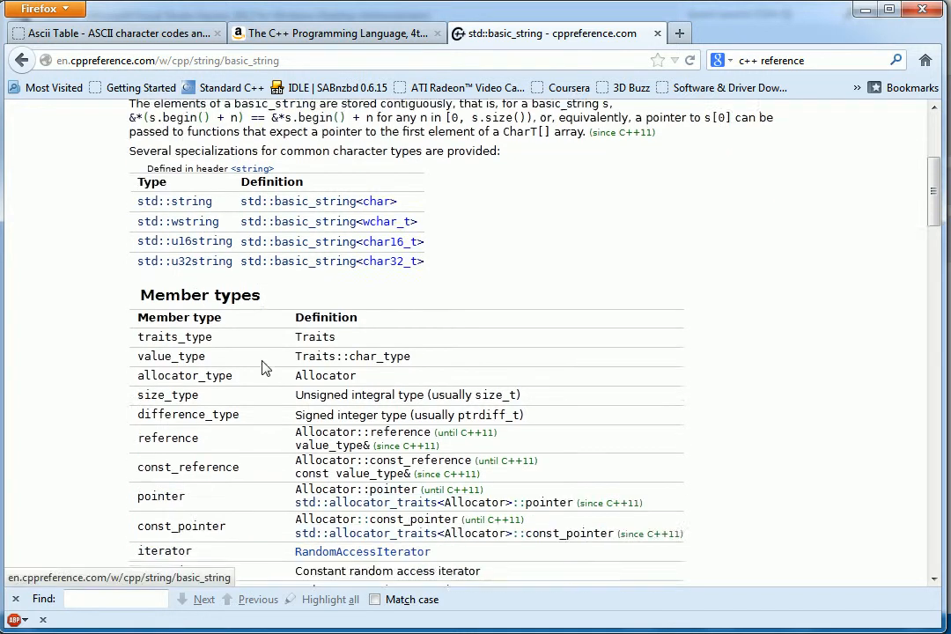
pyautogui.scroll(-3)
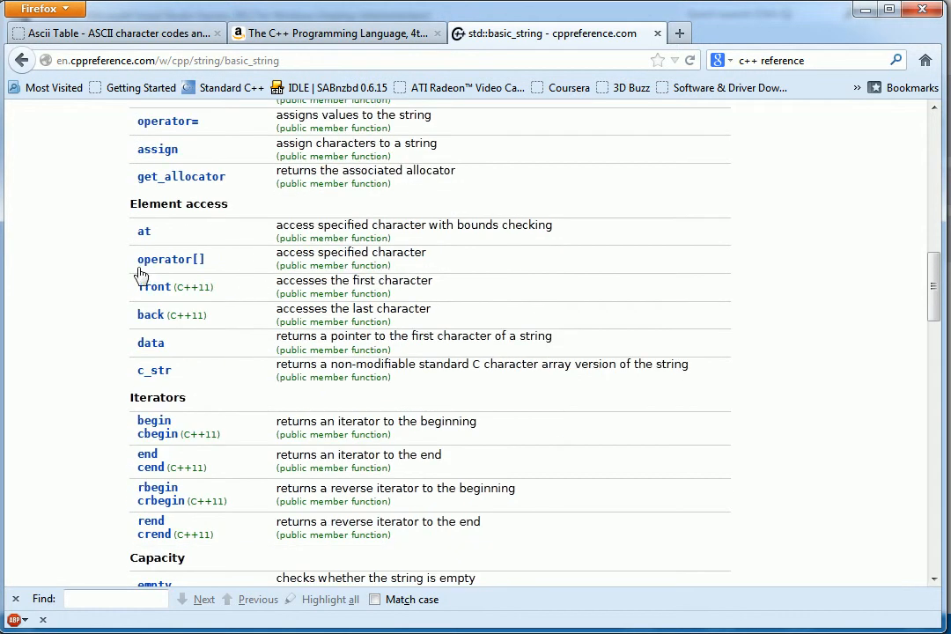
pyautogui.scroll(-3)
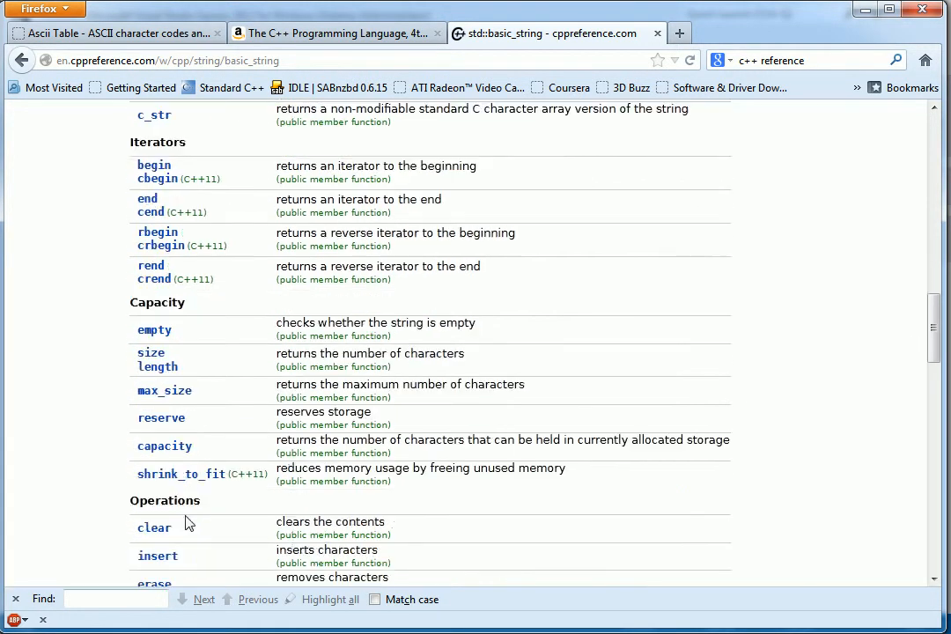
pyautogui.scroll(-3)
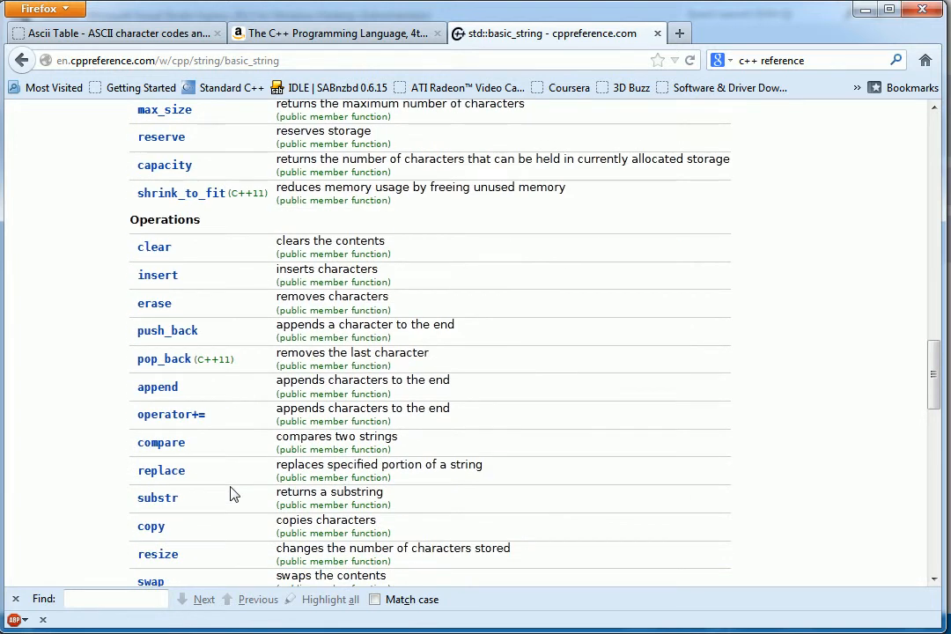
# Read the std::basic_string::clear page, then start typing a new site address.
pyautogui.click(154, 247)
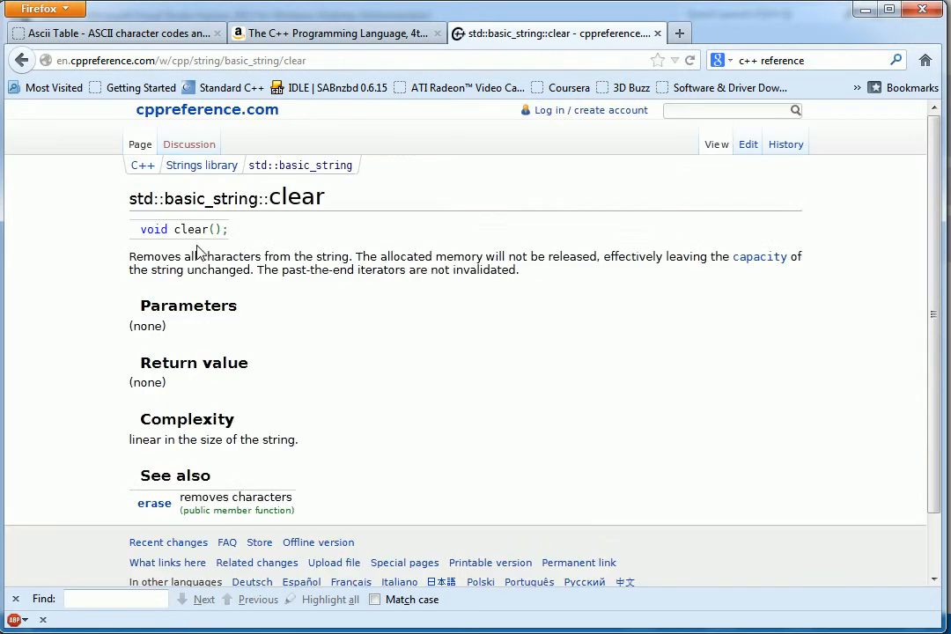
pyautogui.moveTo(284, 415)
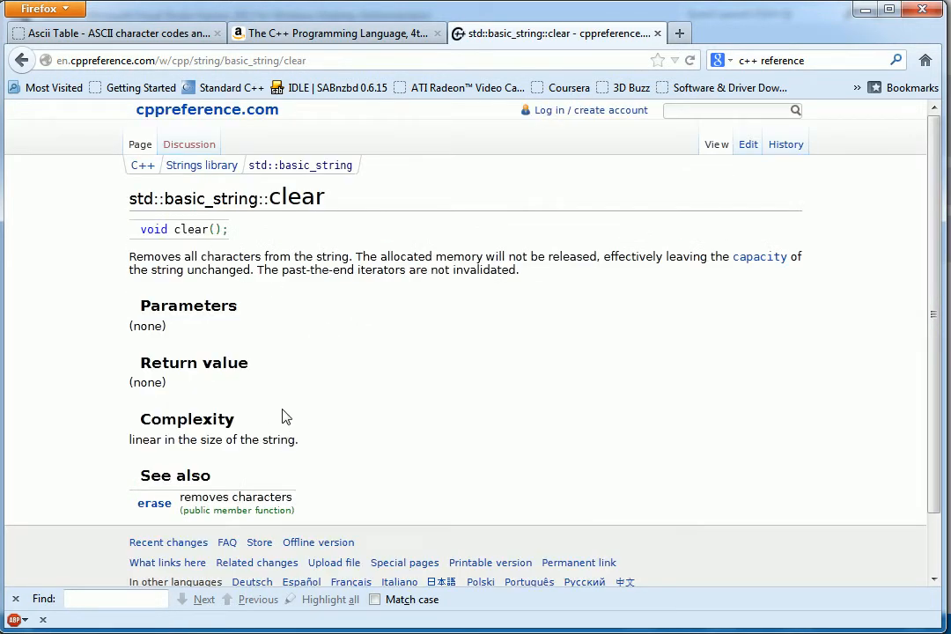
pyautogui.moveTo(273, 406)
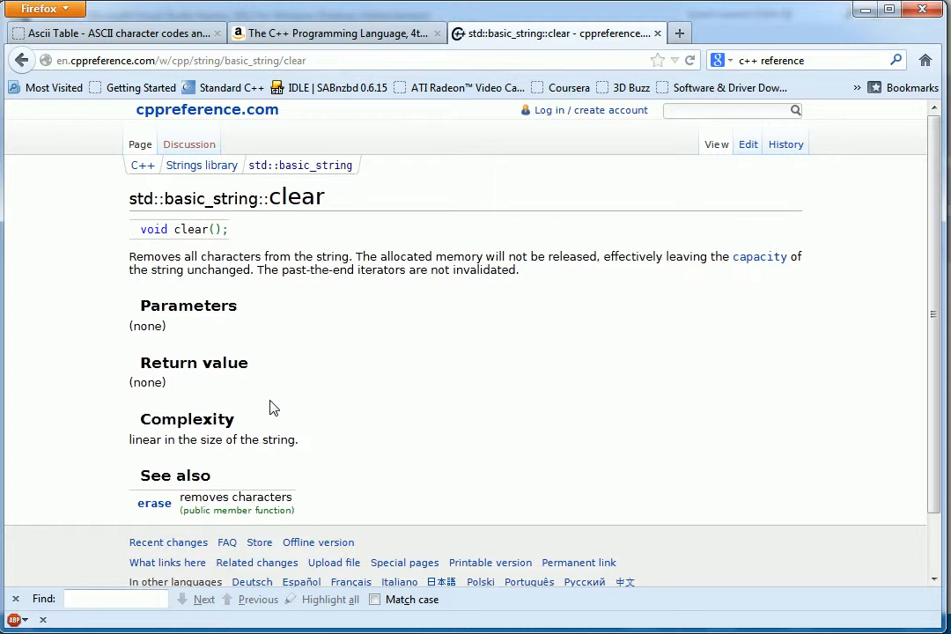
pyautogui.moveTo(200, 291)
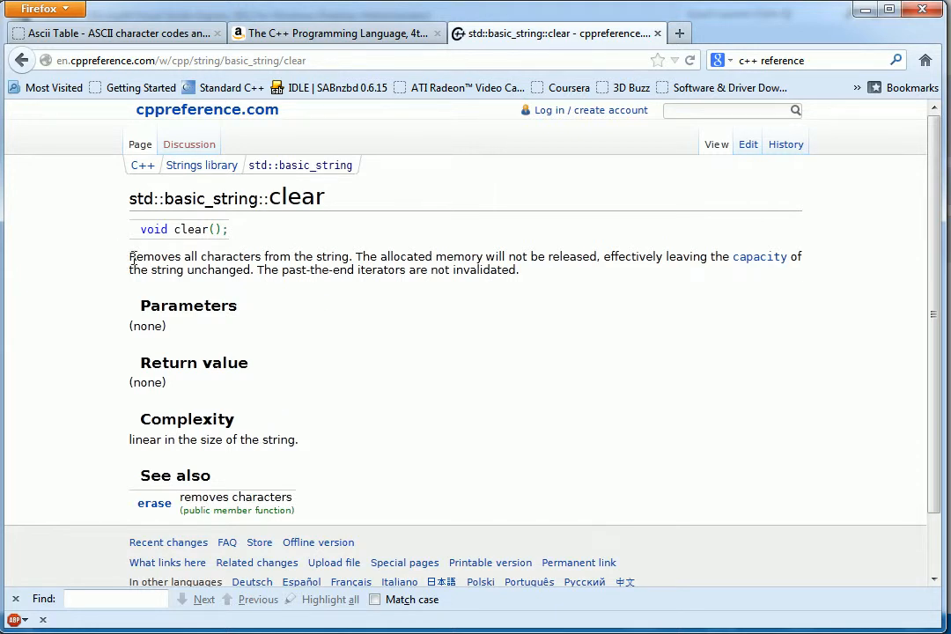
pyautogui.moveTo(129, 256); pyautogui.dragTo(520, 269)
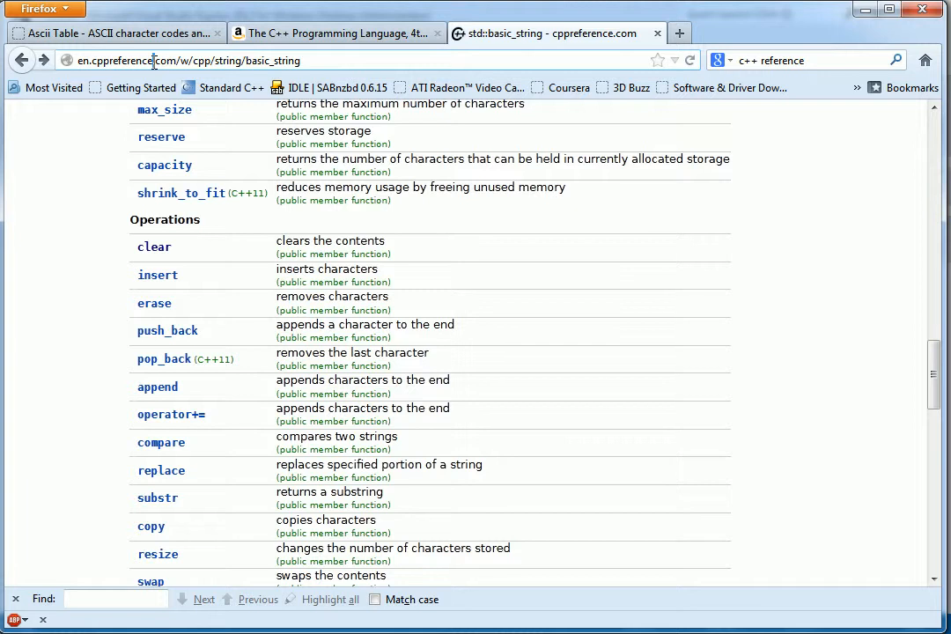
pyautogui.click(185, 59)
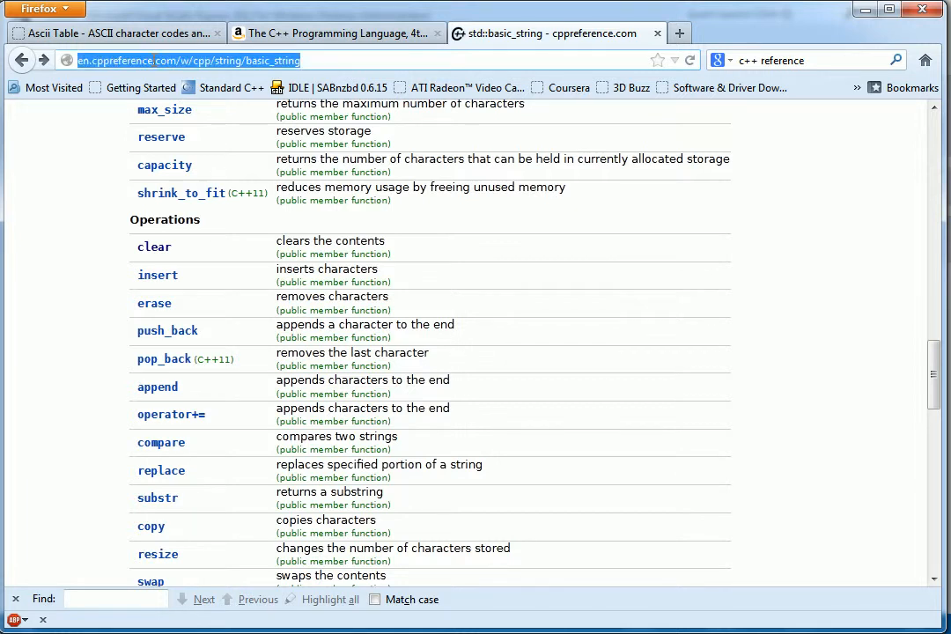
pyautogui.write('msdn.microsoft.com/en-us/')
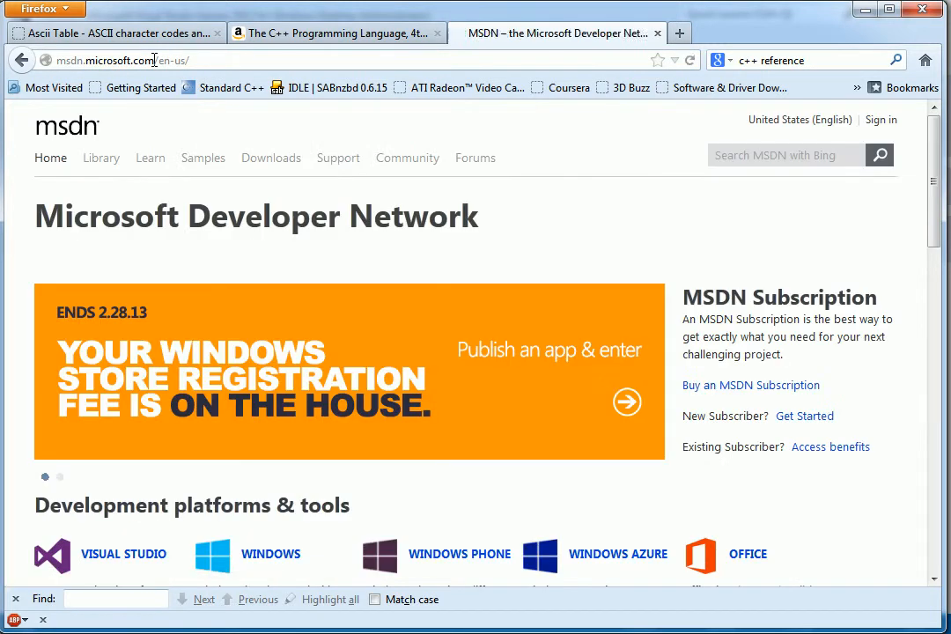
# Open the MSDN Library section, scroll through its Developer Quick Links, then return to the top.
pyautogui.scroll(-3)
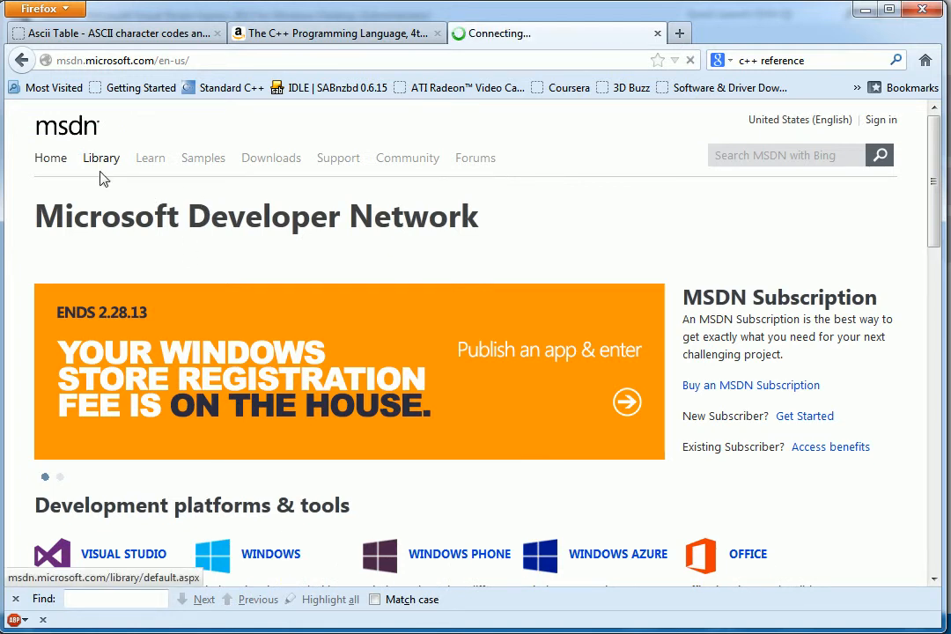
pyautogui.click(101, 158)
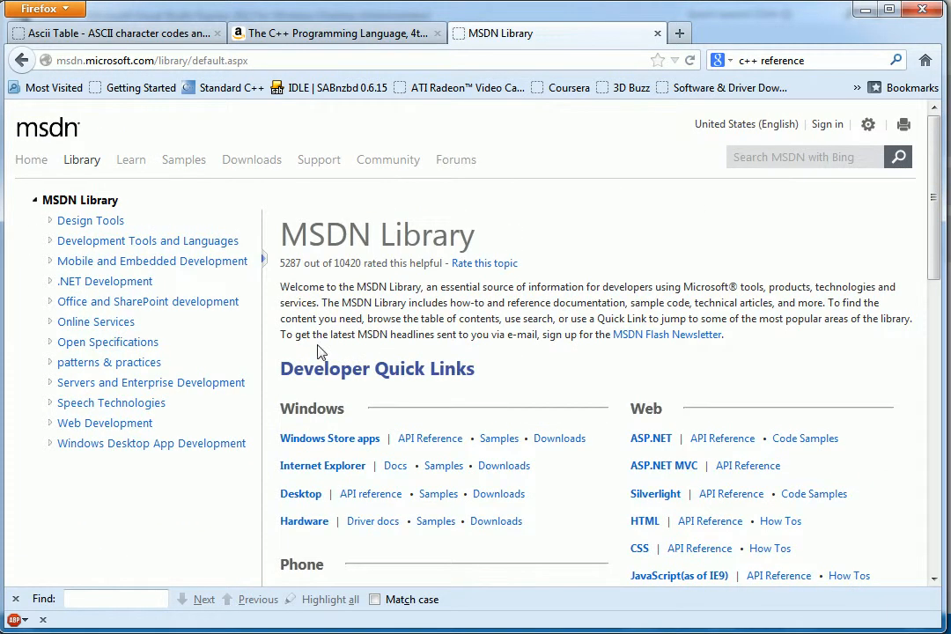
pyautogui.moveTo(101, 488)
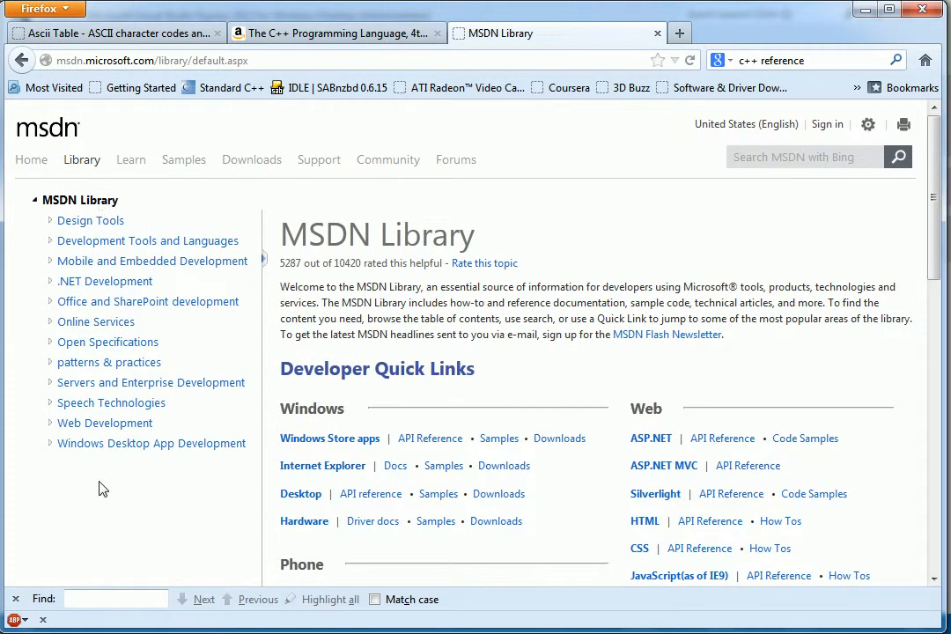
pyautogui.moveTo(484, 489)
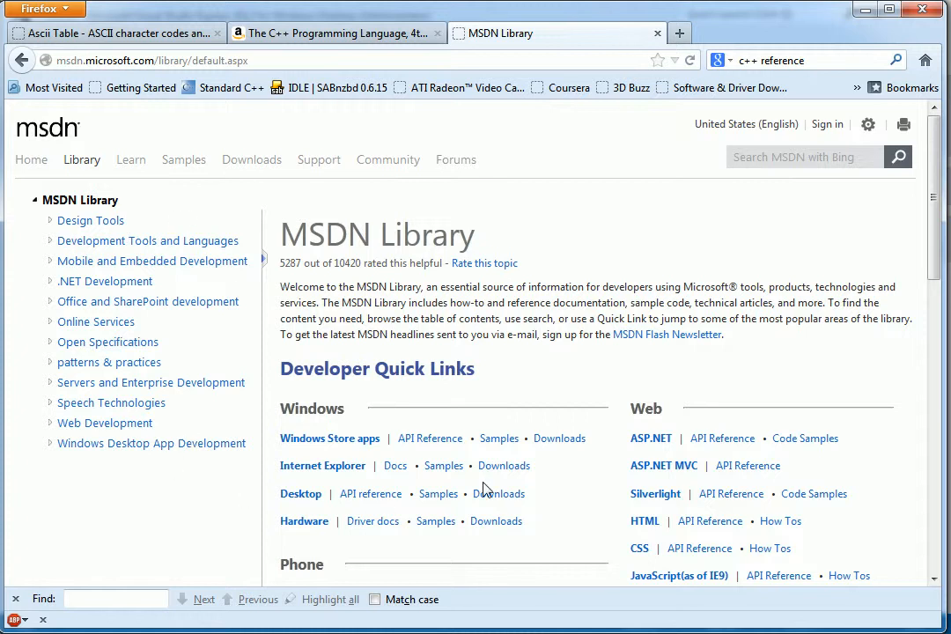
pyautogui.scroll(-3)
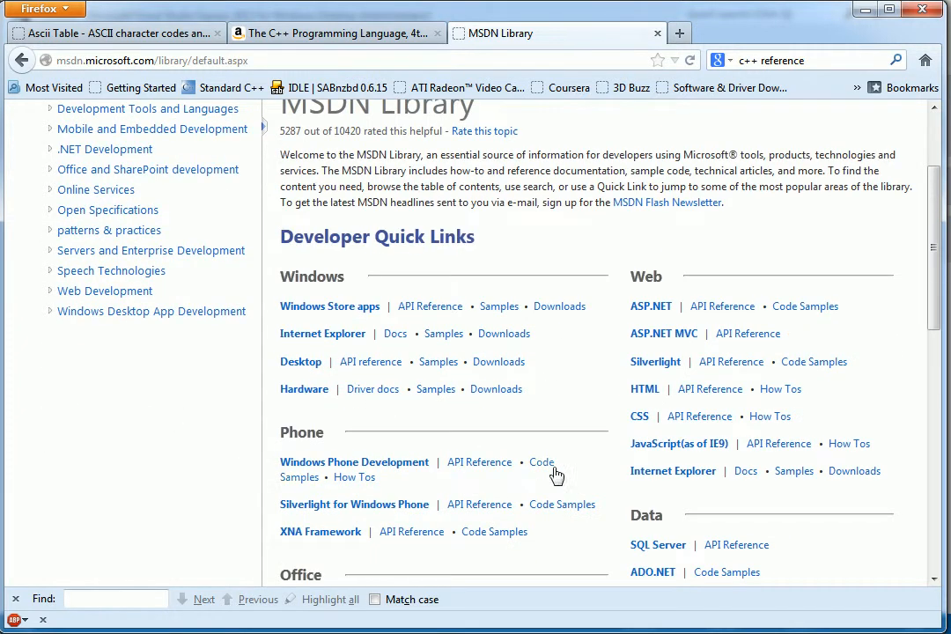
pyautogui.moveTo(604, 362)
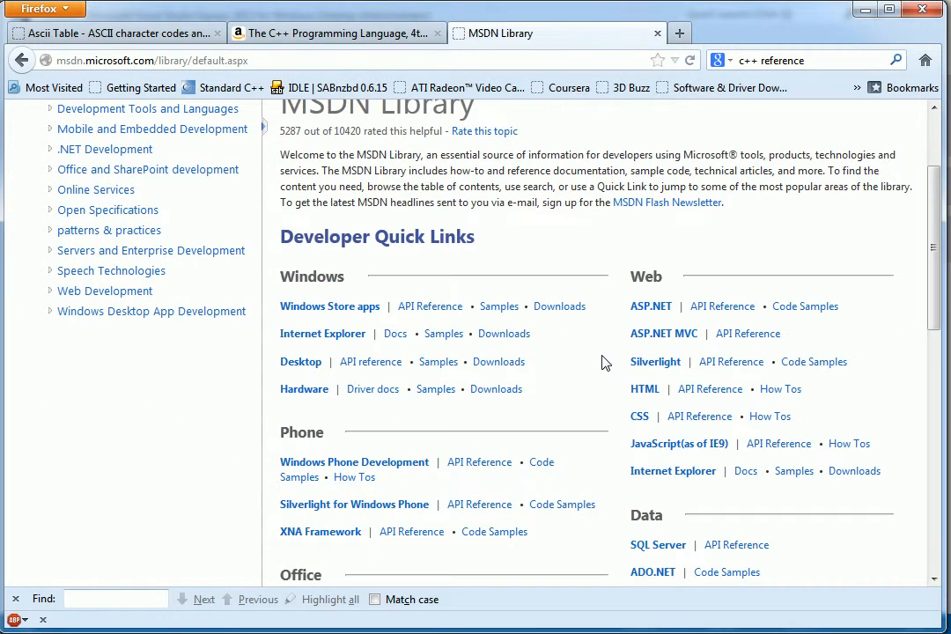
pyautogui.scroll(-3)
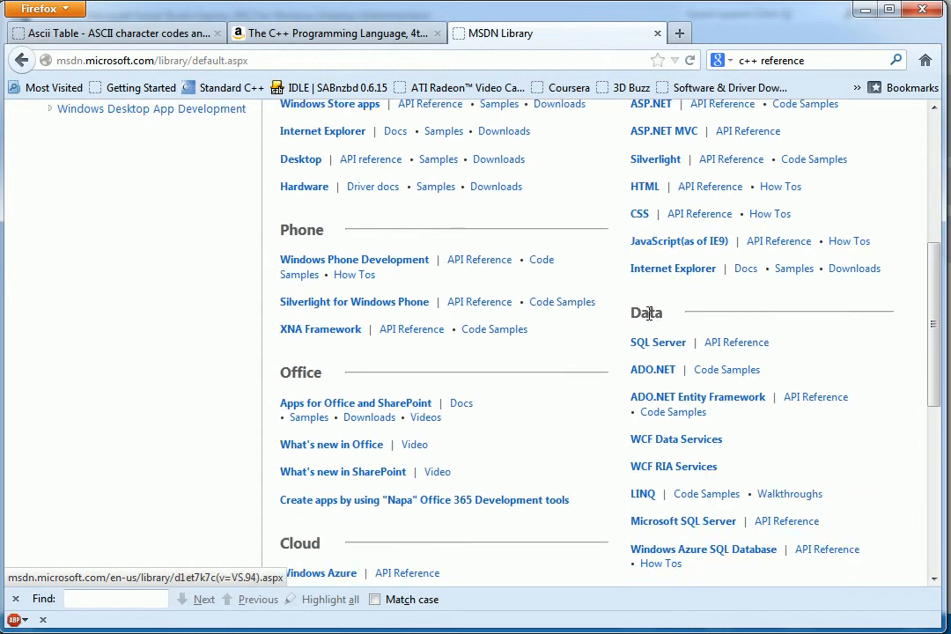
pyautogui.scroll(-3)
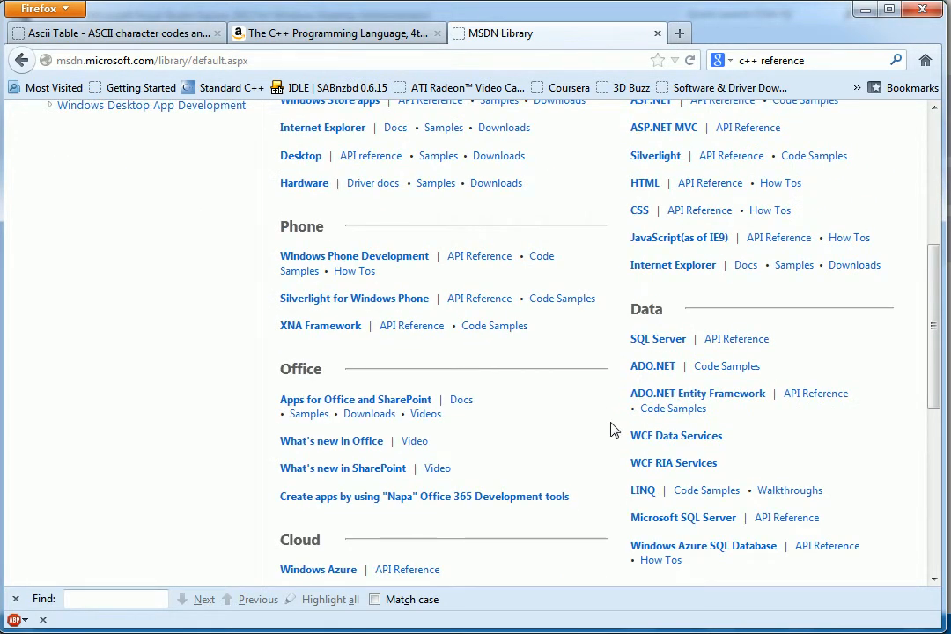
pyautogui.scroll(3)
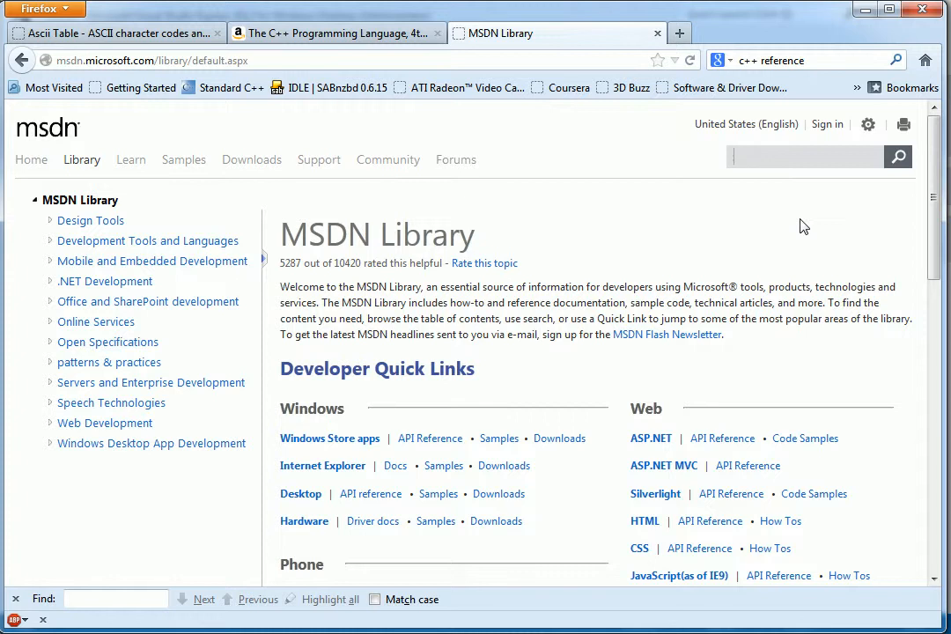
# Search MSDN for 'basic_string' and open the basic_string Class (Standard C++ Library) result.
pyautogui.write('basic_string')
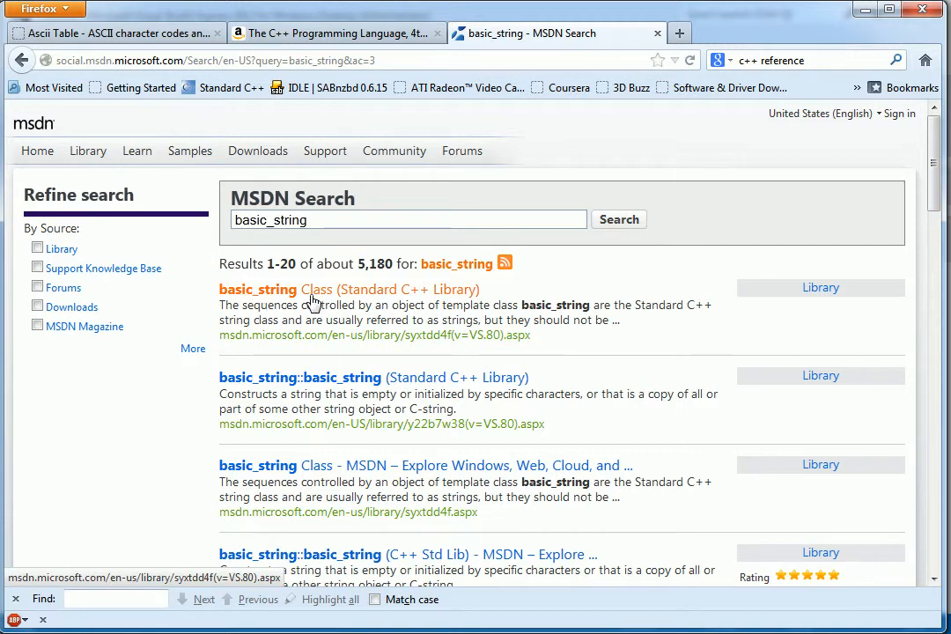
pyautogui.moveTo(332, 295)
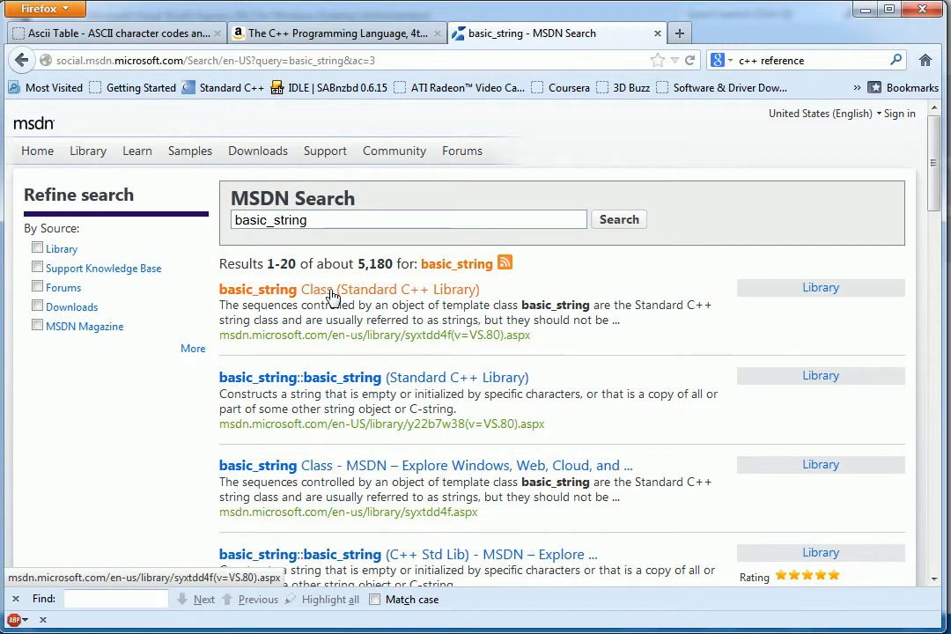
pyautogui.click(258, 289)
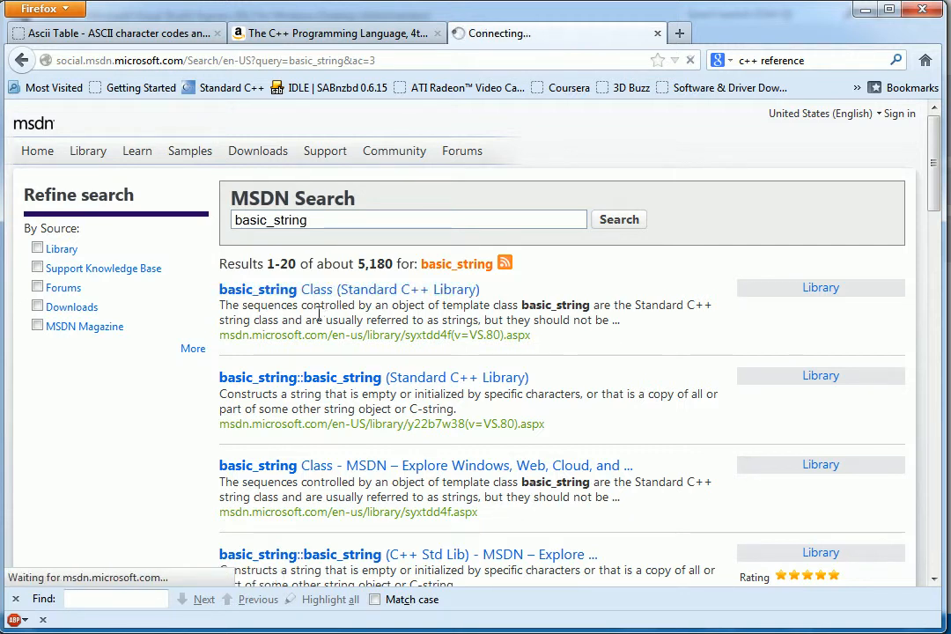
pyautogui.click(258, 289)
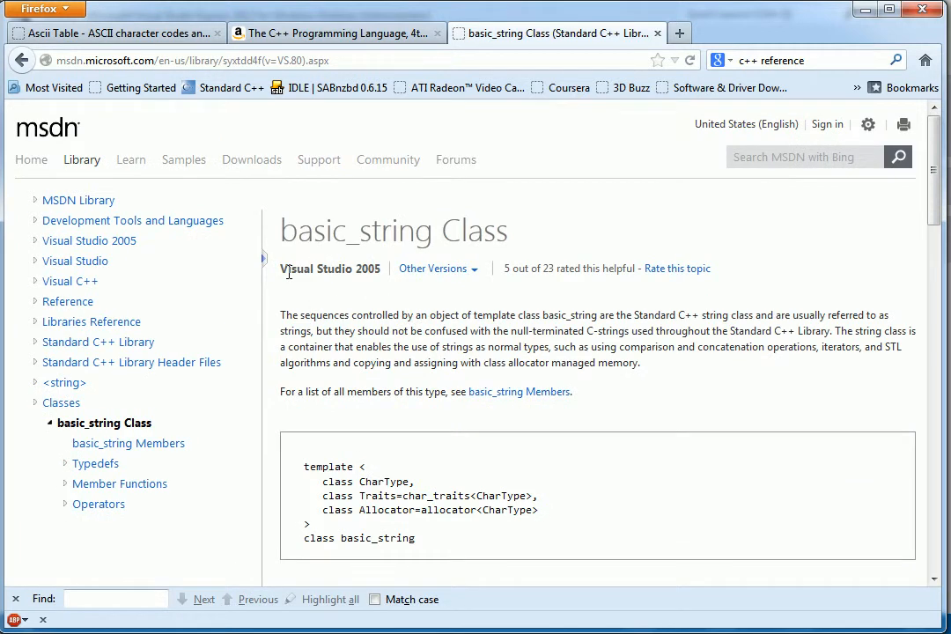
# Switch to the Visual Studio 2012 basic_string page and scroll to its Member Functions table.
pyautogui.doubleClick(330, 268)
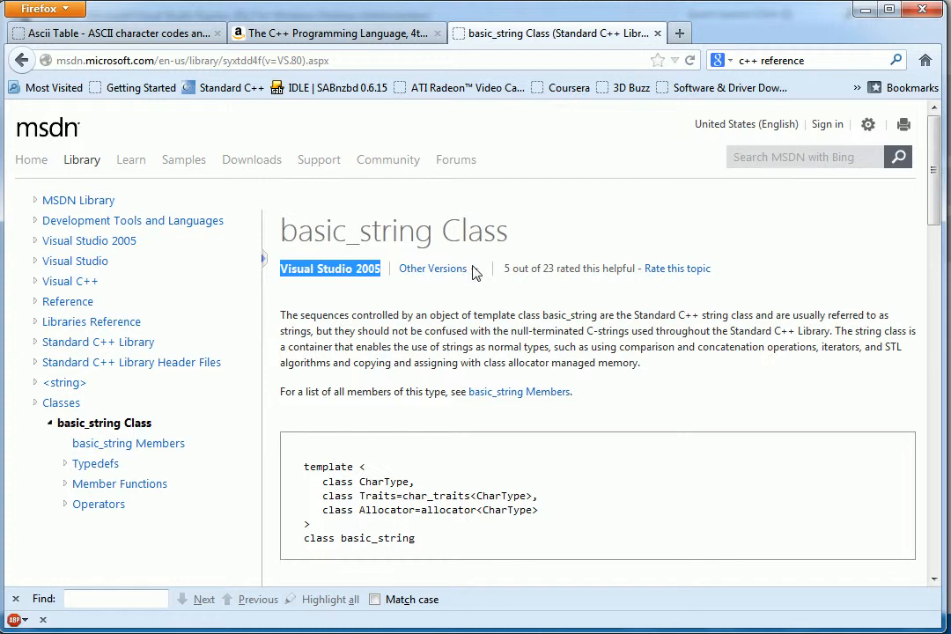
pyautogui.moveTo(348, 299)
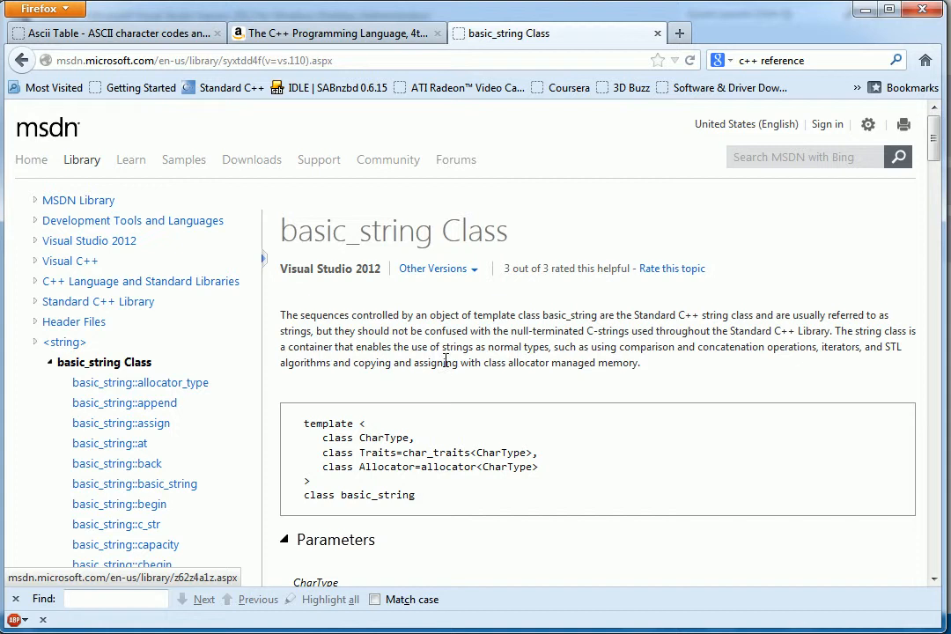
pyautogui.scroll(-3)
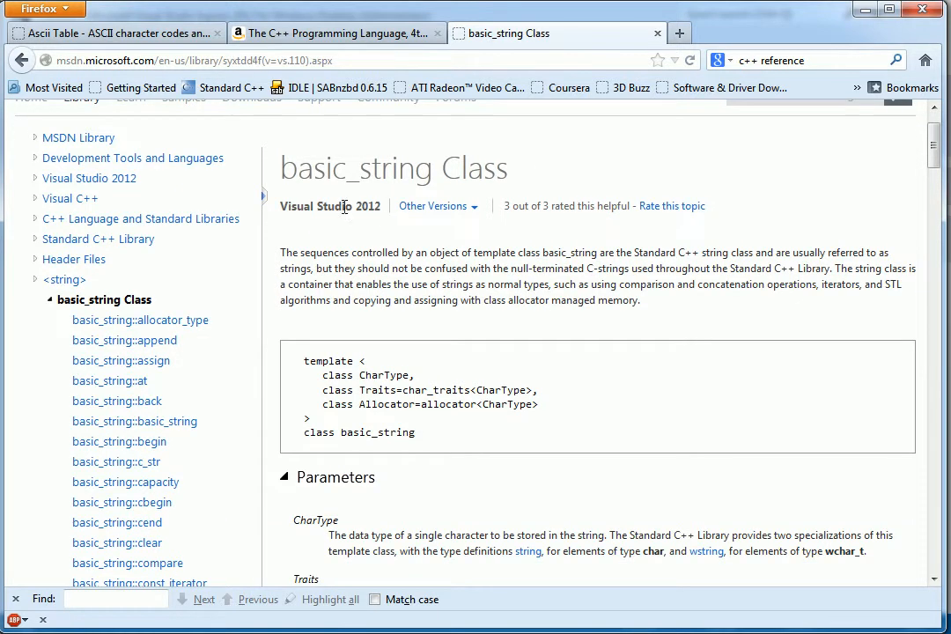
pyautogui.scroll(-3)
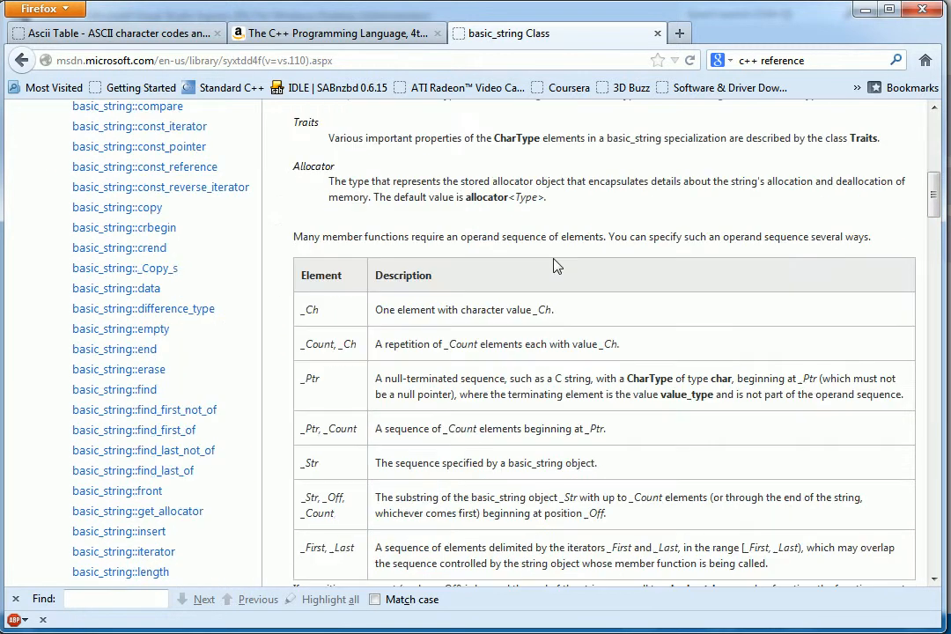
pyautogui.scroll(-3)
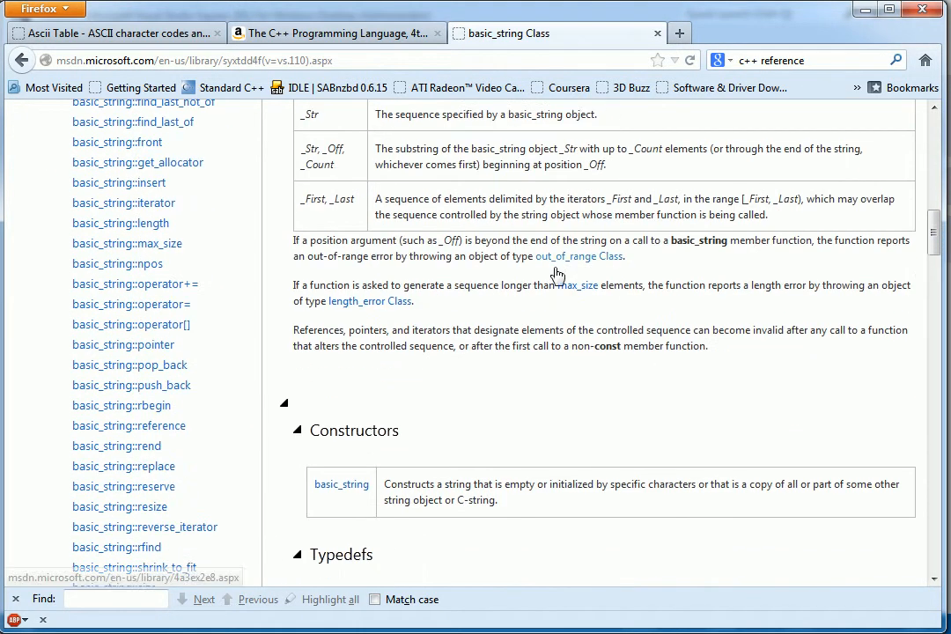
pyautogui.scroll(-3)
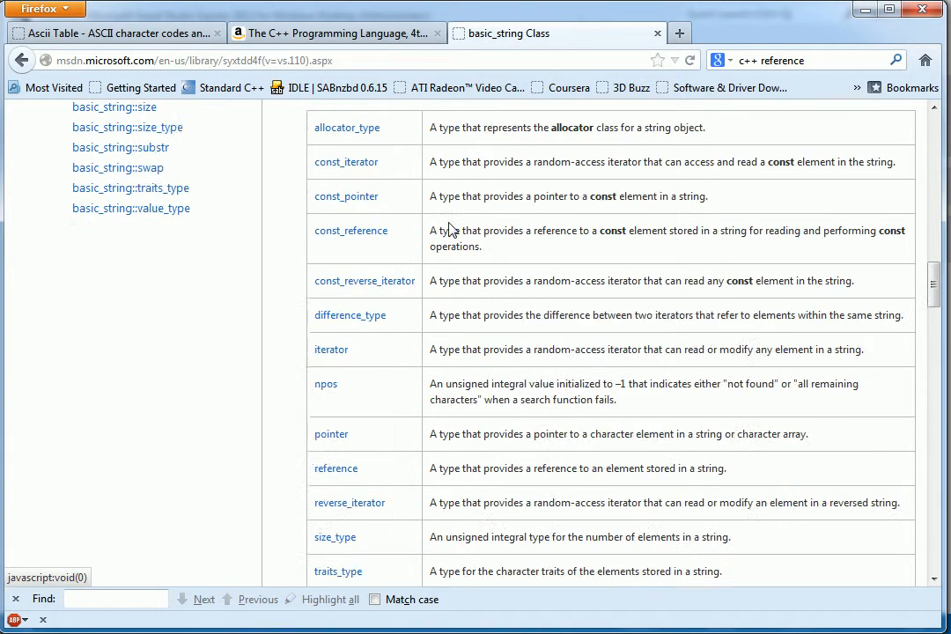
pyautogui.scroll(-3)
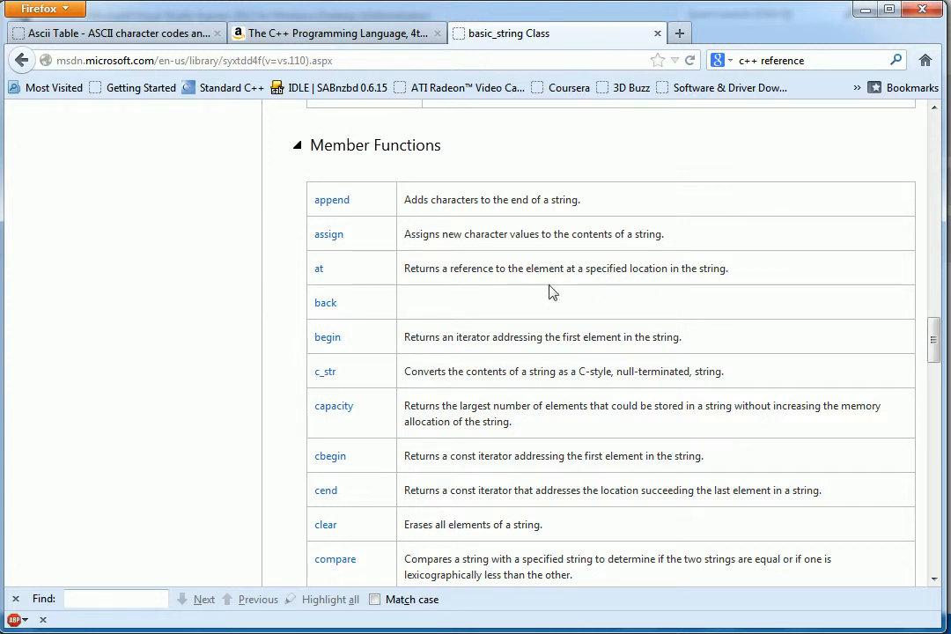
pyautogui.moveTo(416, 421)
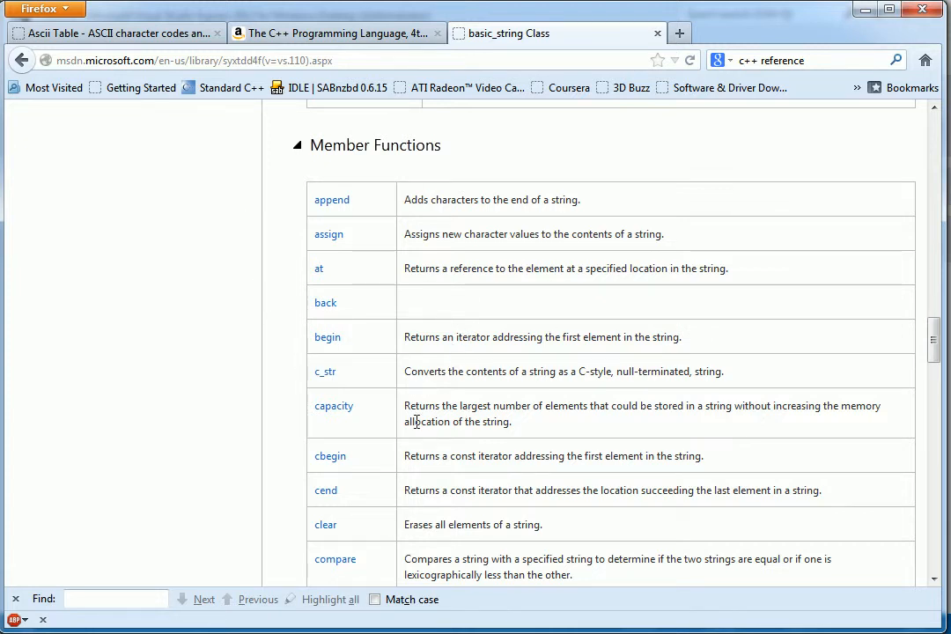
pyautogui.scroll(-3)
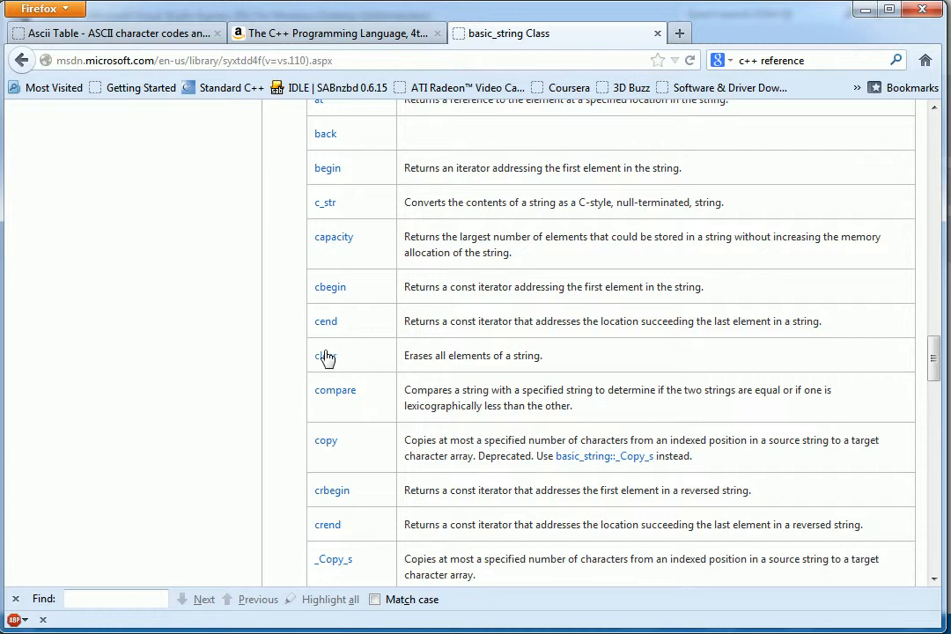
# Open basic_string::clear, highlight the sentence 'Erases all elements of a string', and scroll its remarks.
pyautogui.click(324, 355)
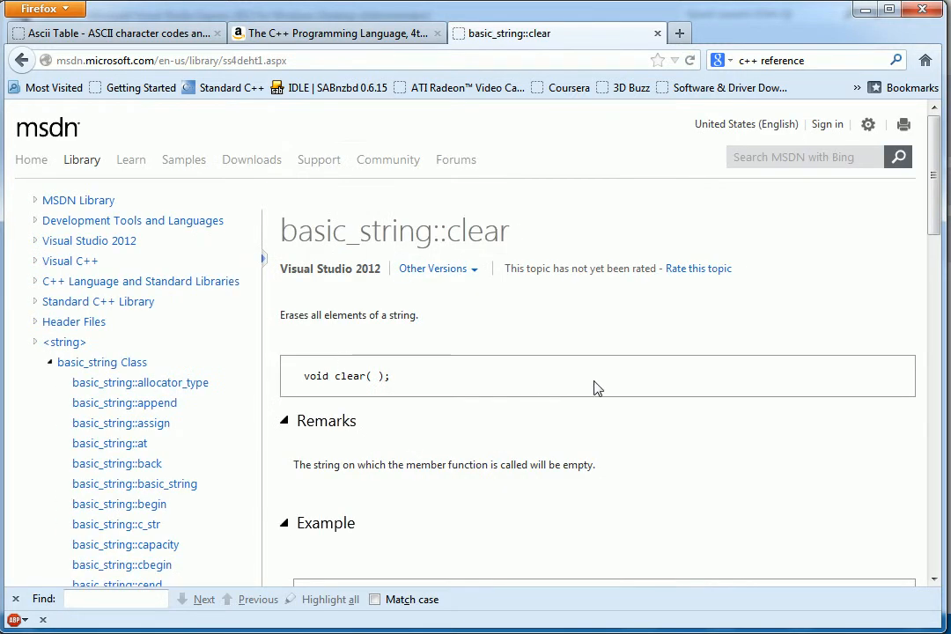
pyautogui.moveTo(302, 284)
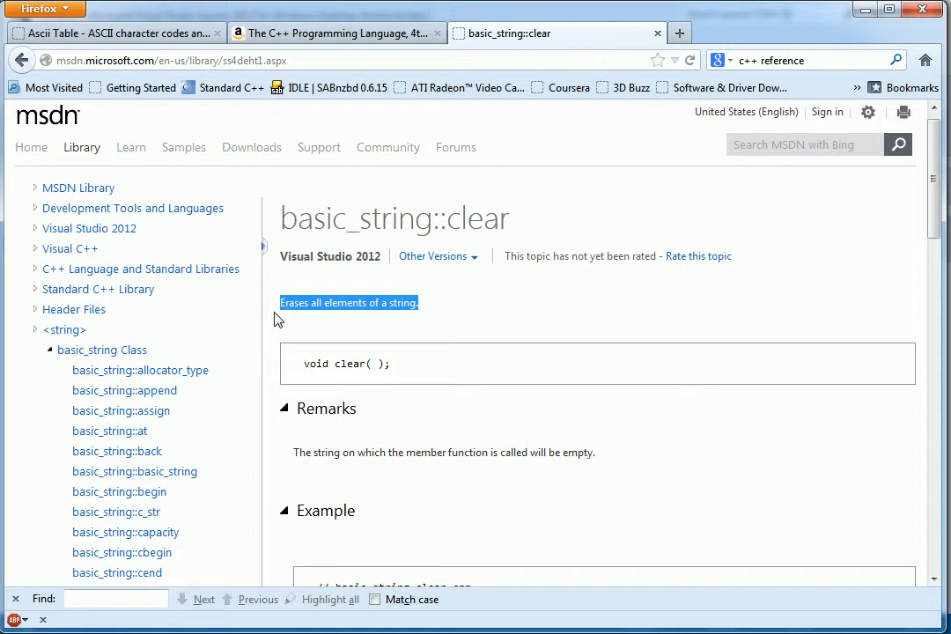
pyautogui.click(440, 313)
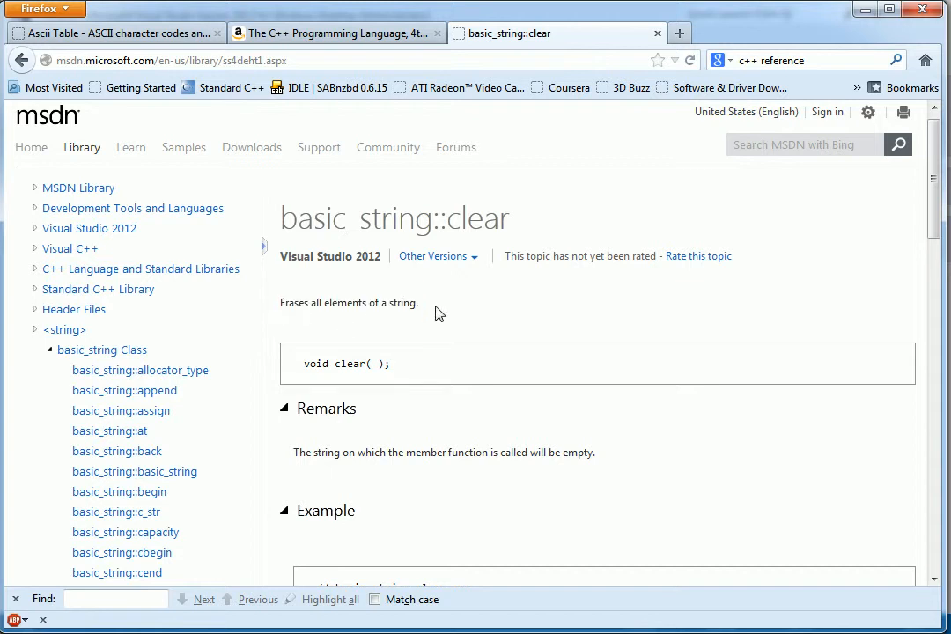
pyautogui.doubleClick(395, 302)
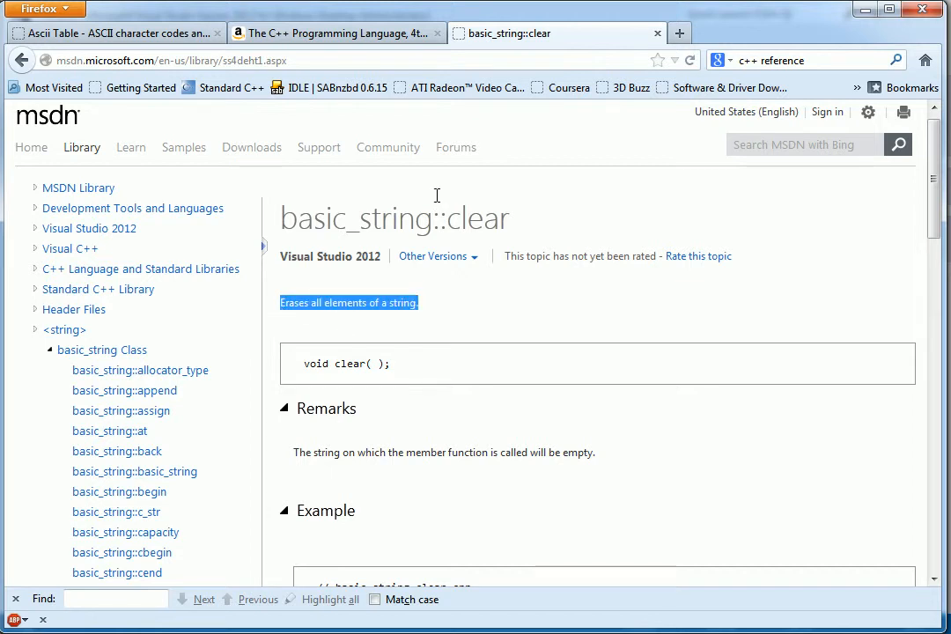
pyautogui.doubleClick(344, 302)
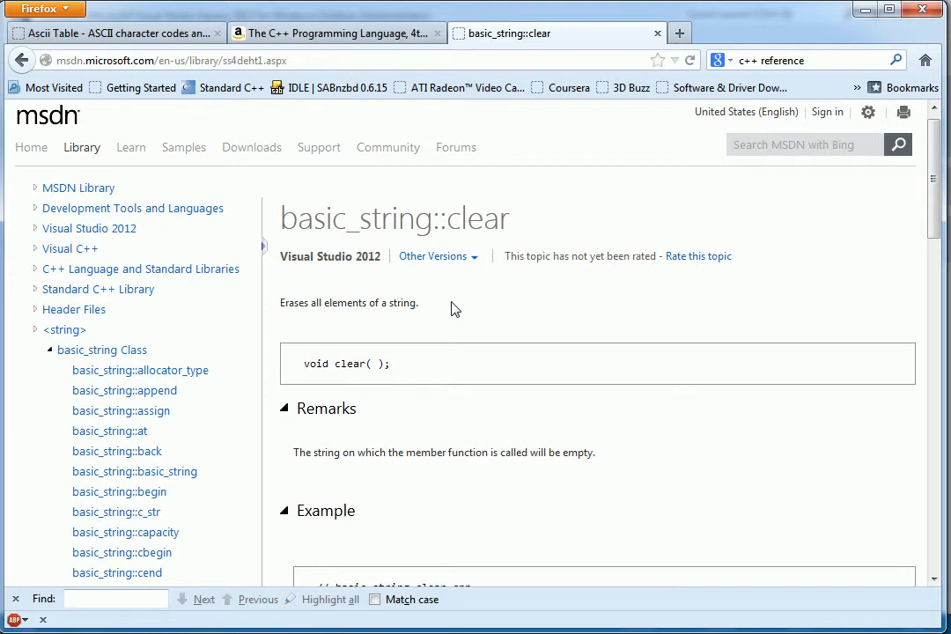
pyautogui.moveTo(450, 304)
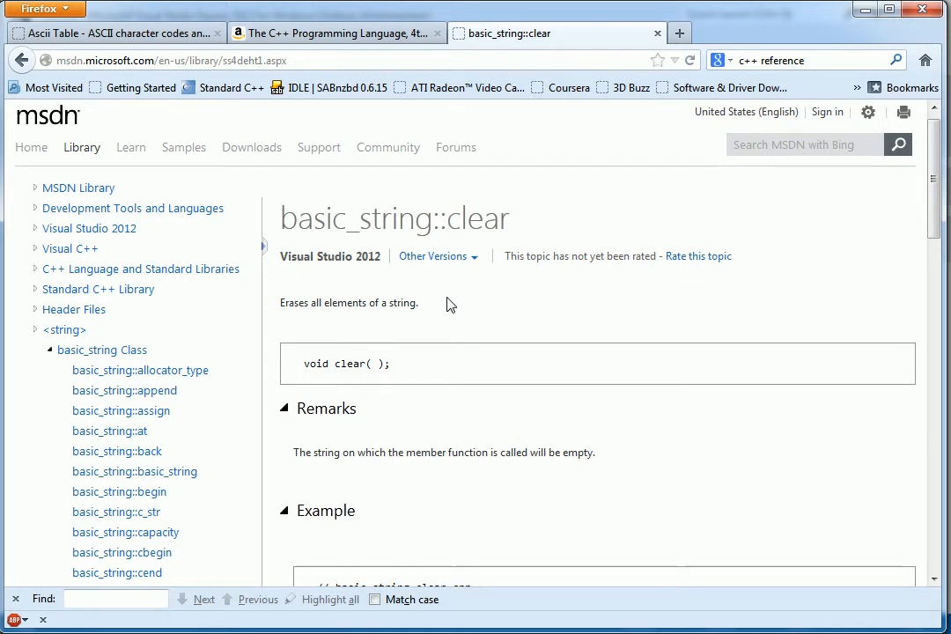
pyautogui.moveTo(443, 299)
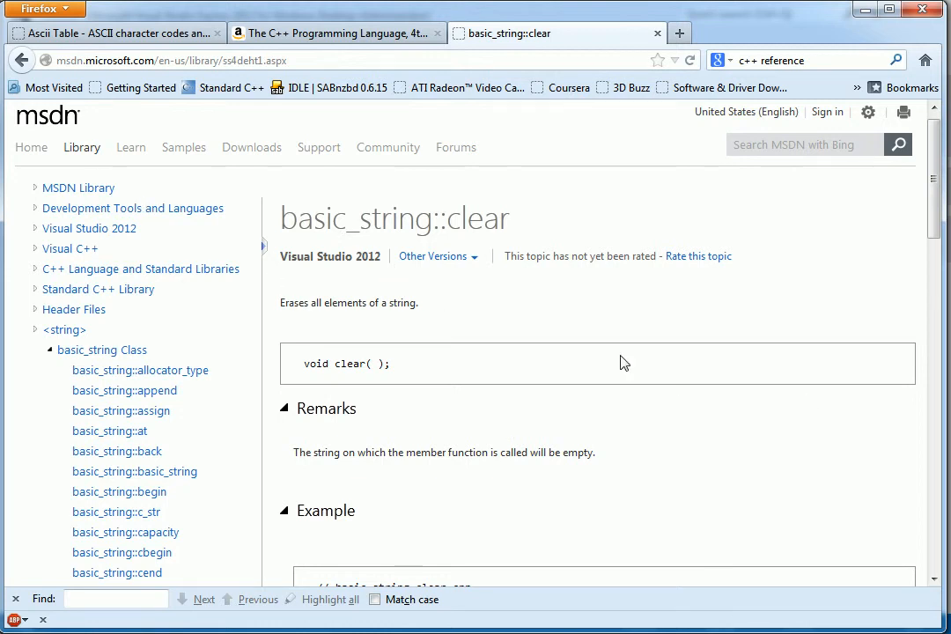
pyautogui.scroll(-3)
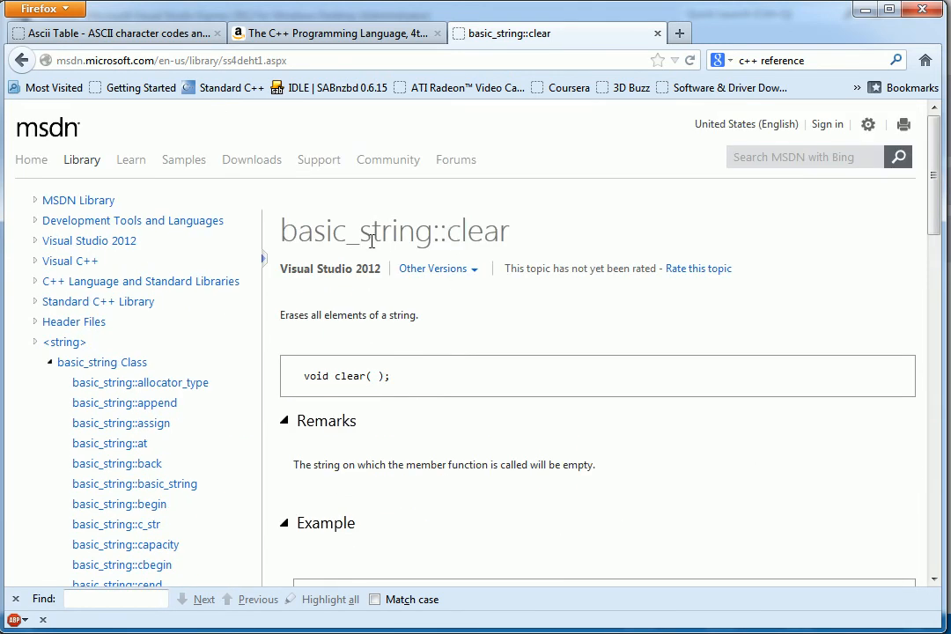
pyautogui.moveTo(328, 237)
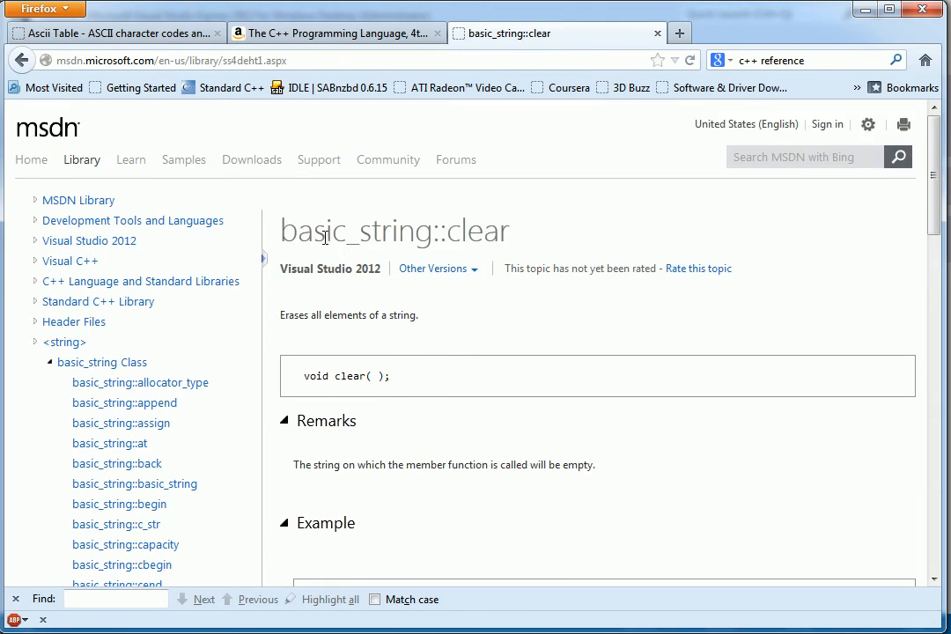
pyautogui.moveTo(326, 212)
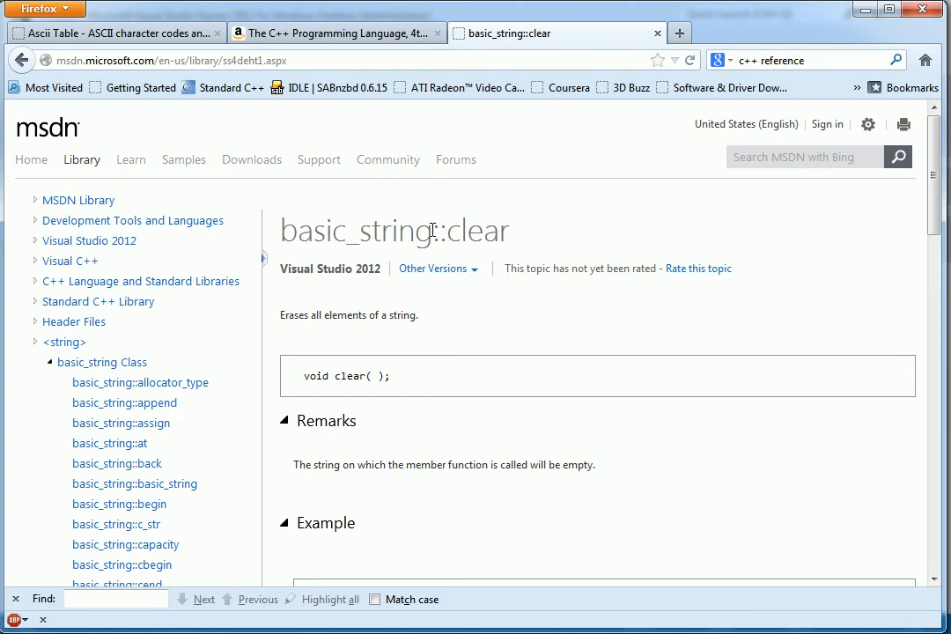
pyautogui.moveTo(429, 220)
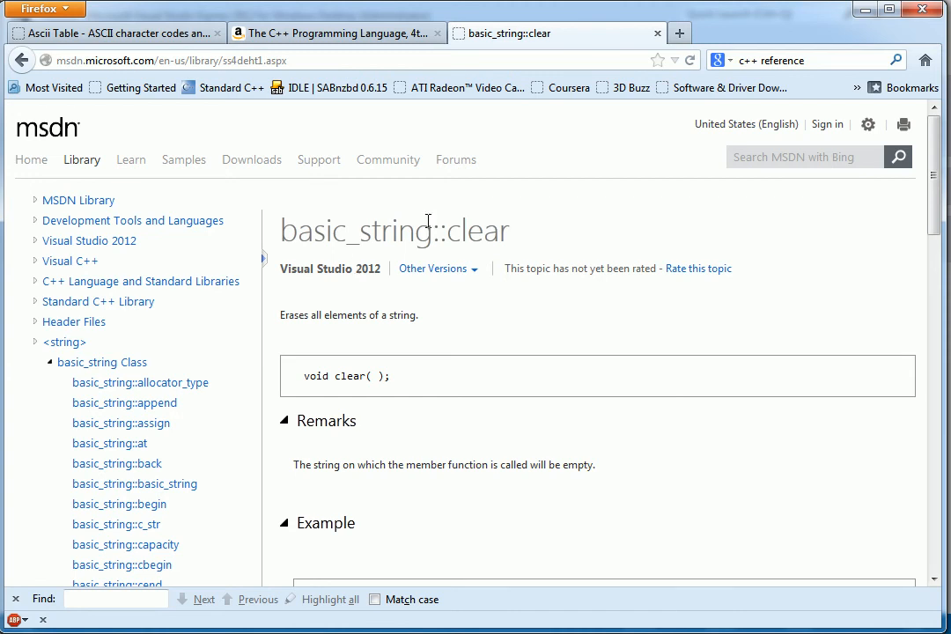